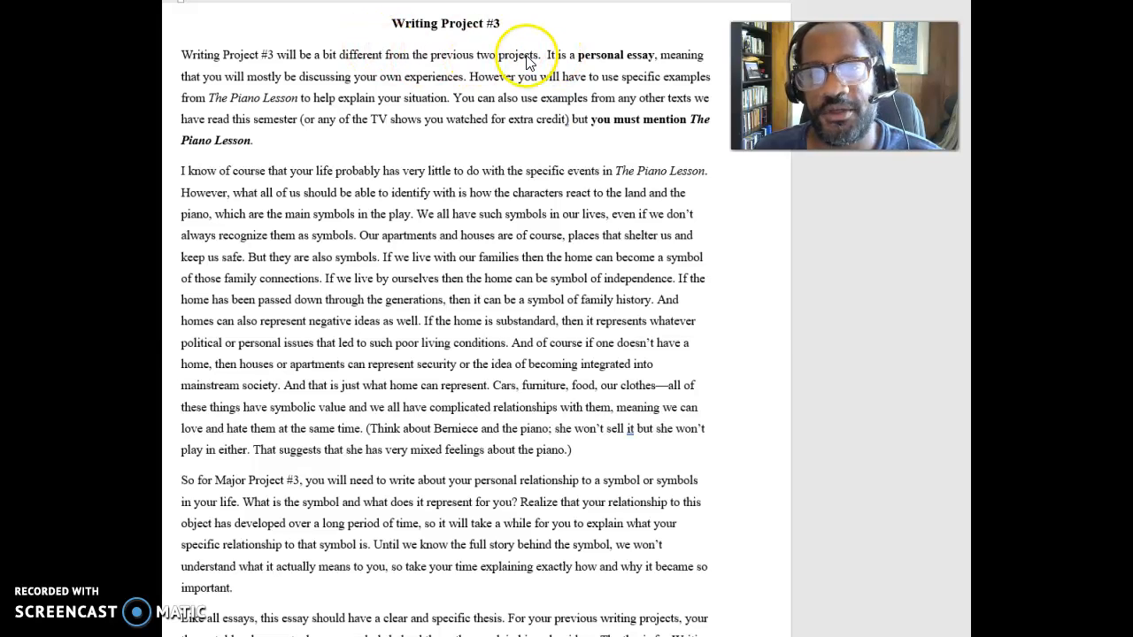
mouse_move(213, 84)
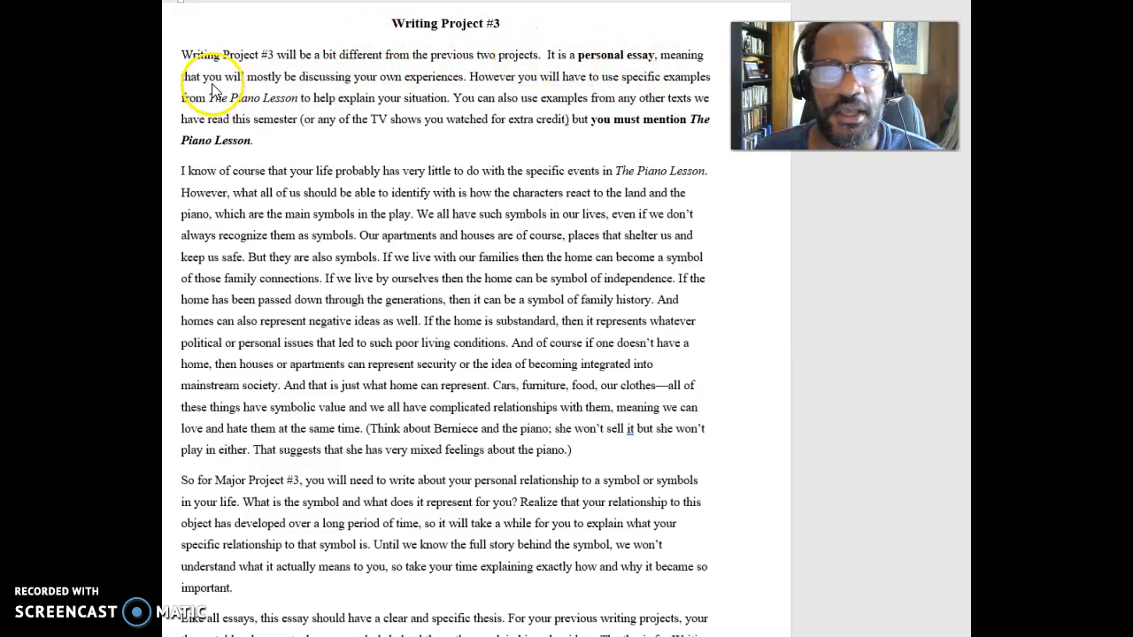
mouse_move(327, 88)
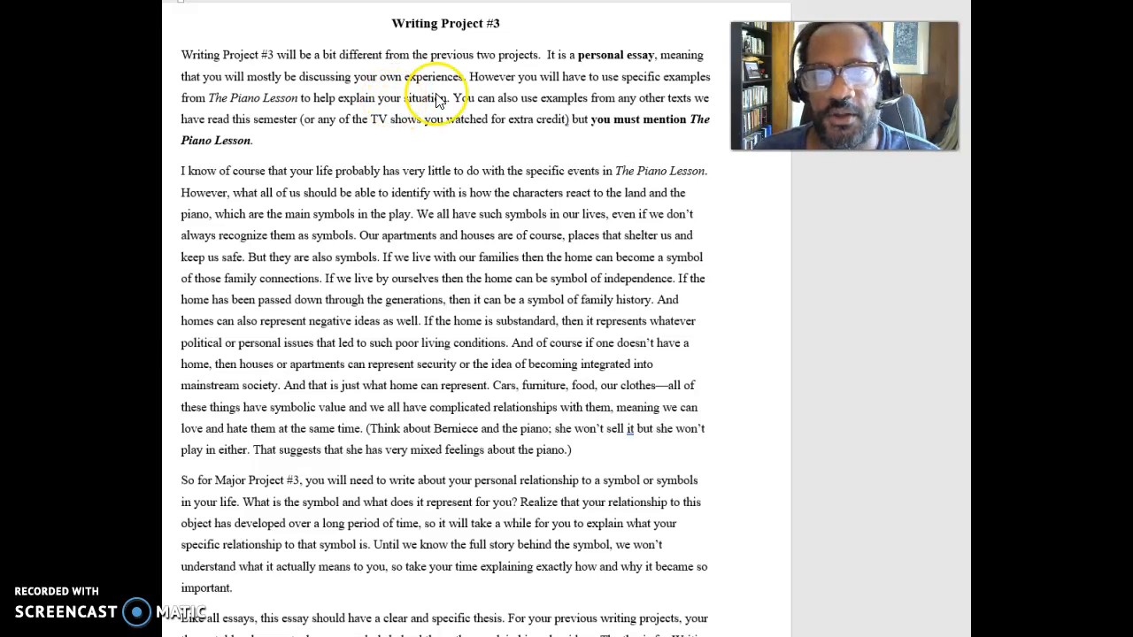
mouse_move(503, 104)
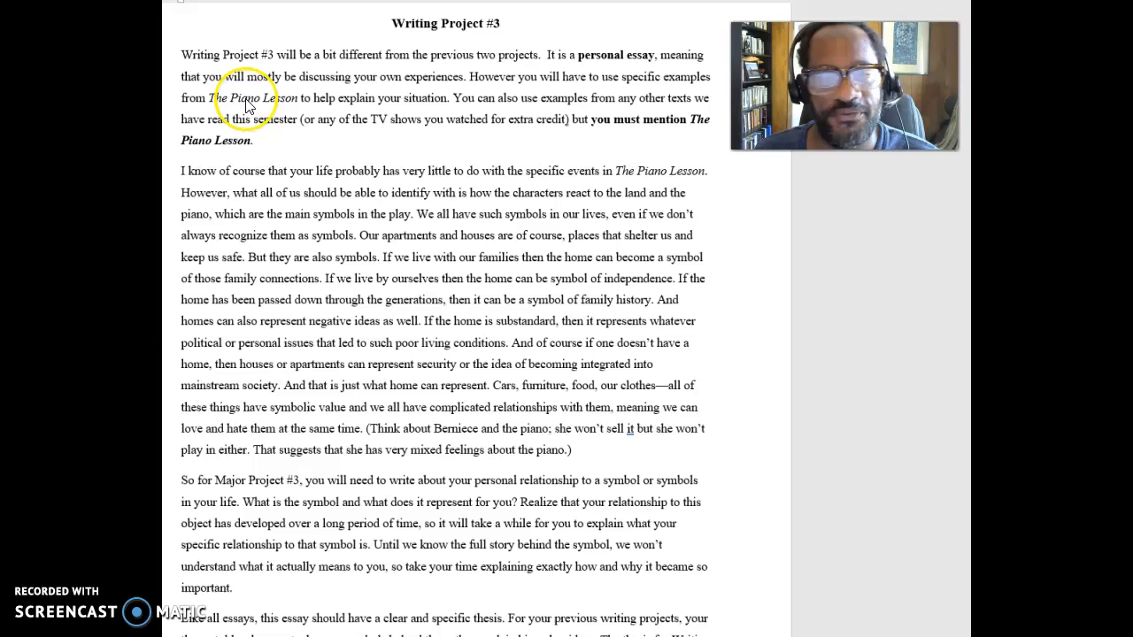
mouse_move(611, 119)
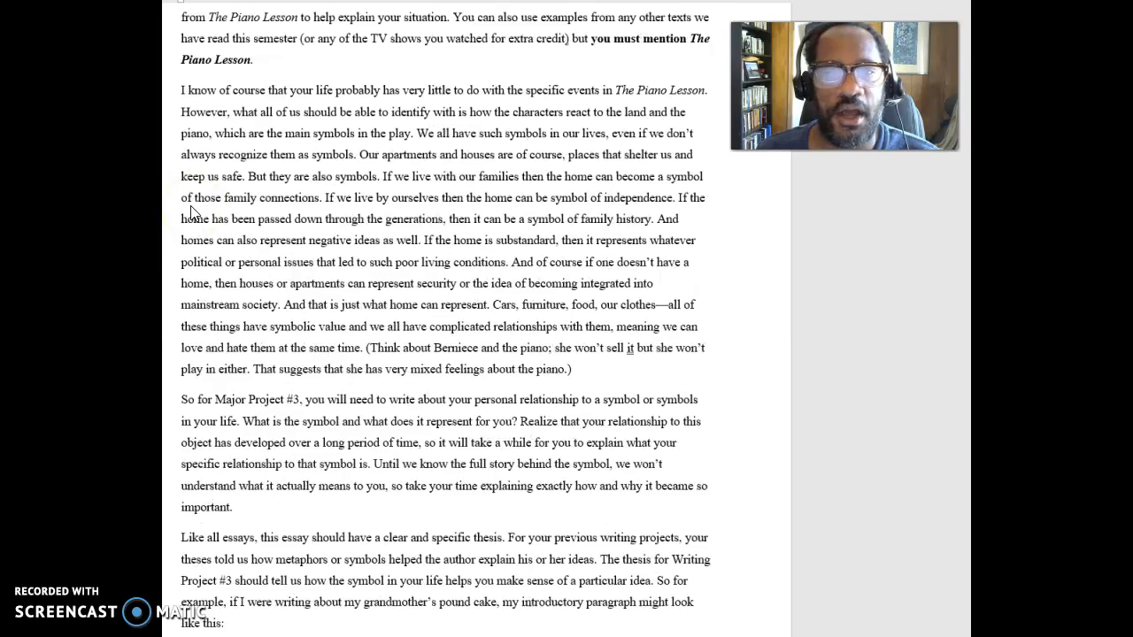
- Scroll down so the 'I know of course...' paragraph tops the window
scroll("down", 3)
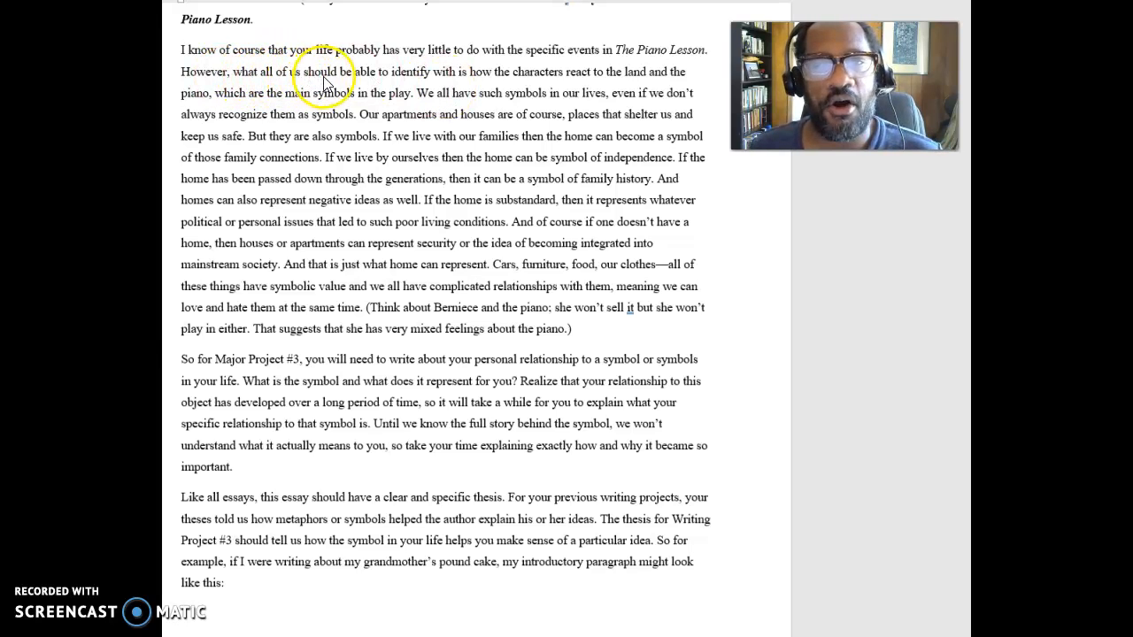
mouse_move(401, 75)
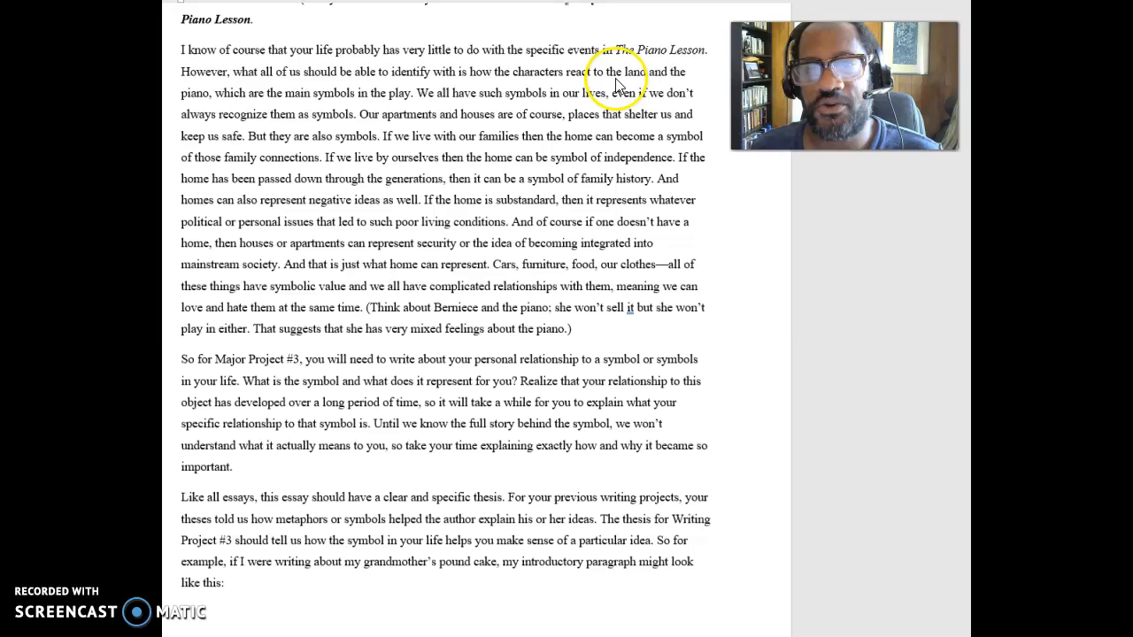
mouse_move(372, 115)
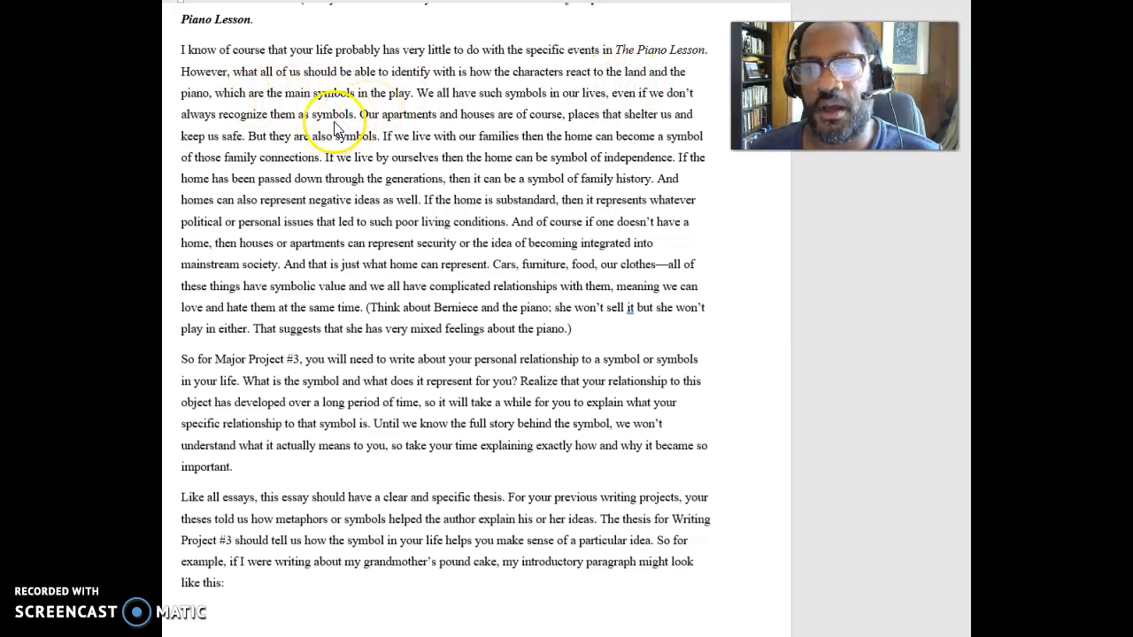
mouse_move(317, 131)
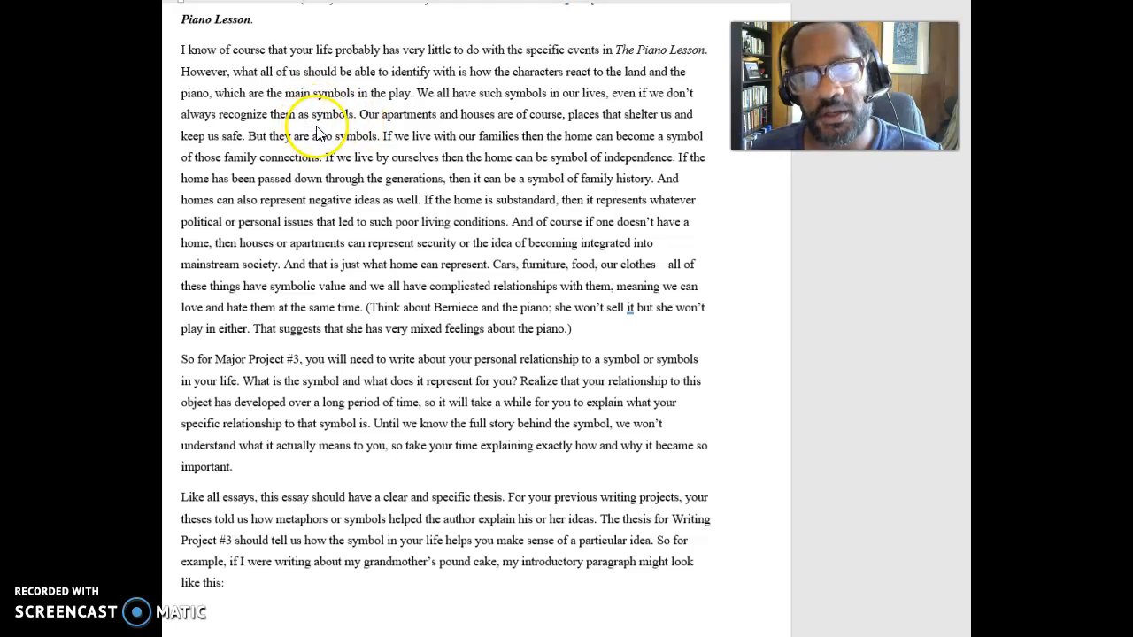
mouse_move(342, 118)
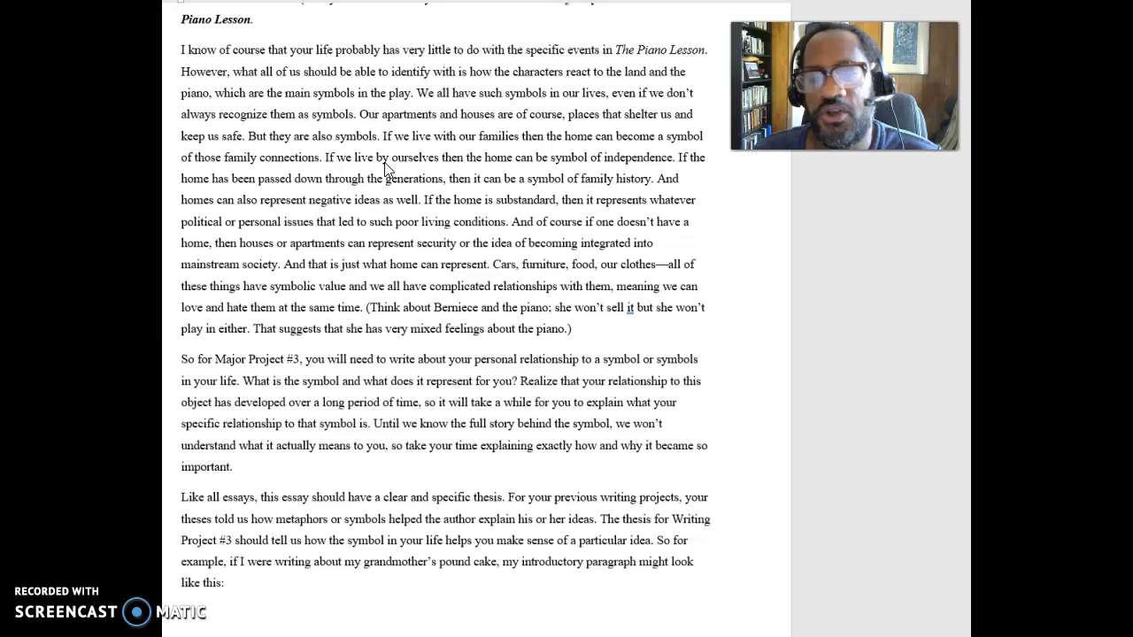
- Scroll to the bottom of page one showing the 'like this:' line
scroll("down", 3)
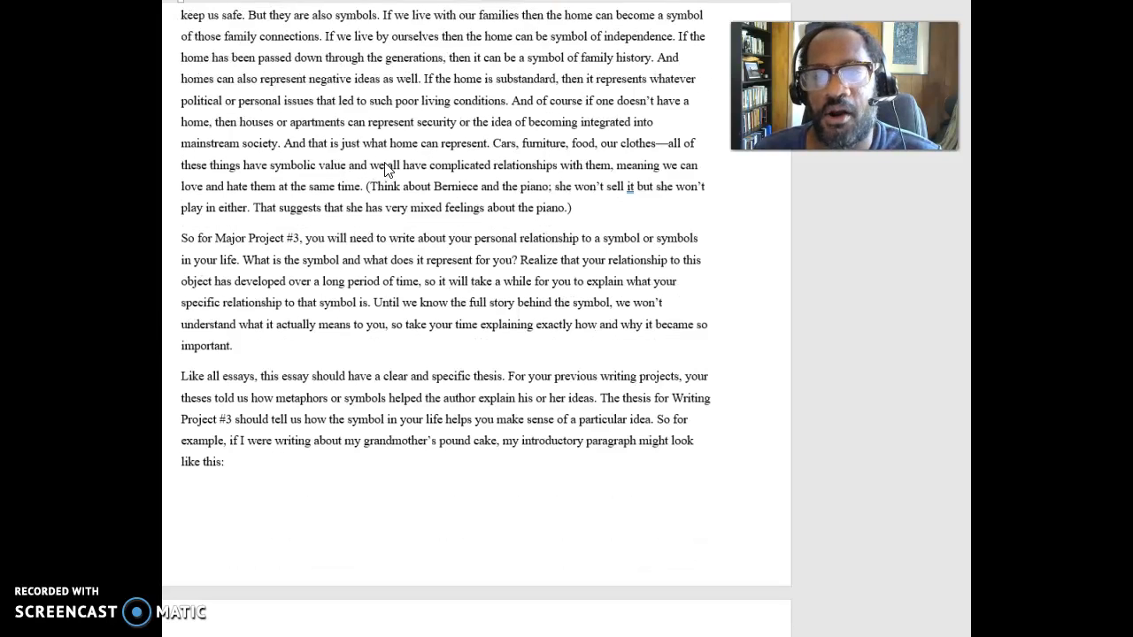
- Scroll onto page two to show the pound cake paragraph and underlined thesis
scroll("down", 3)
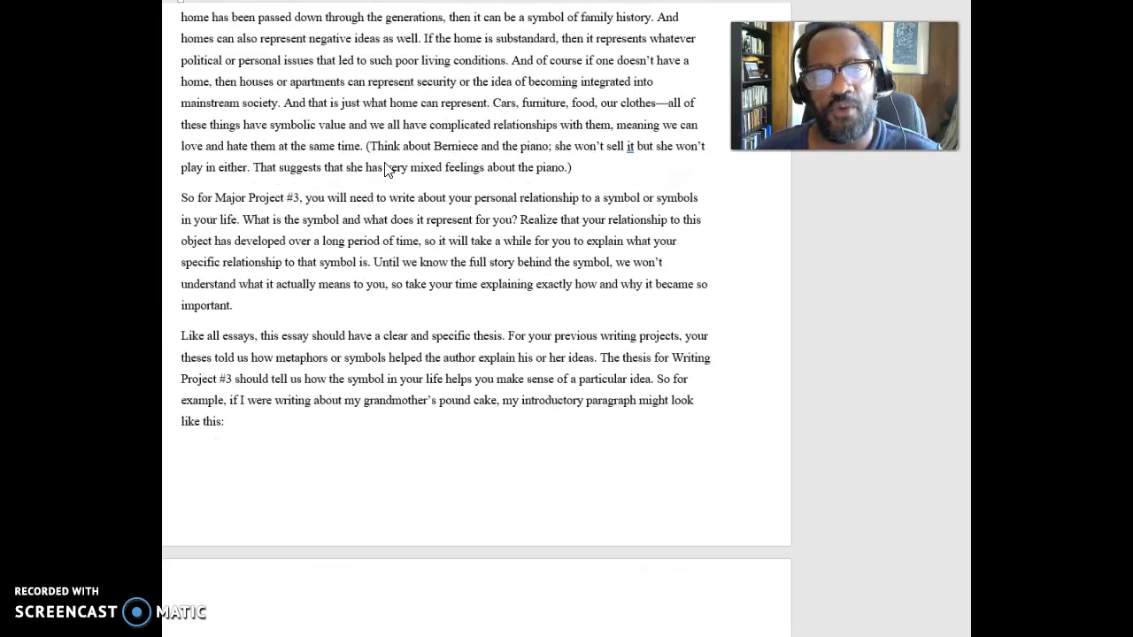
scroll("down", 3)
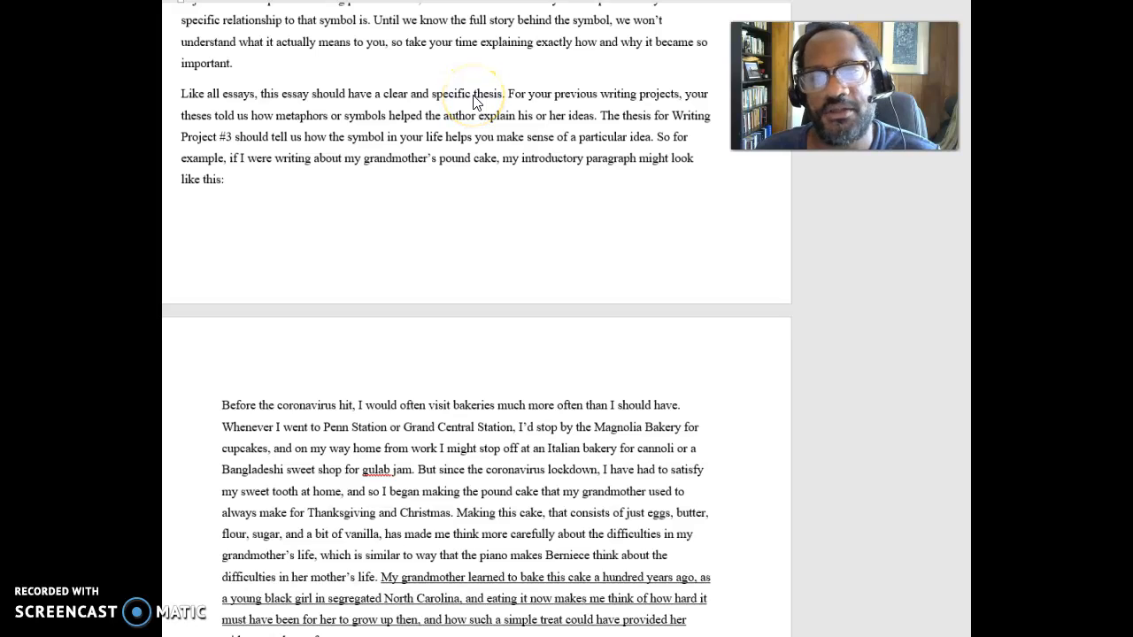
scroll("down", 3)
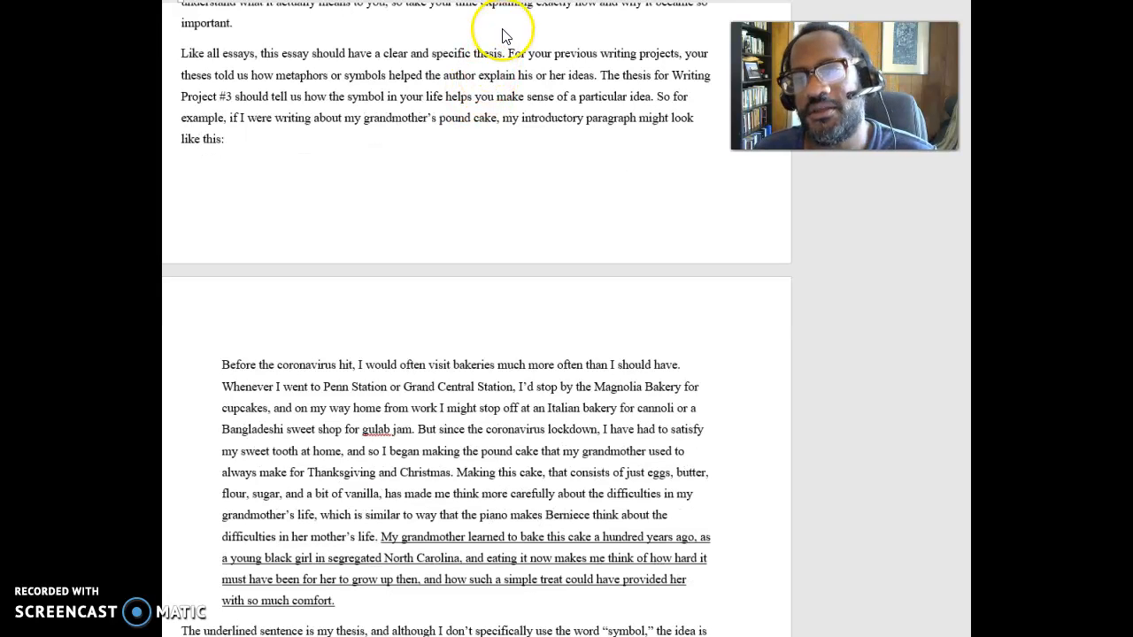
mouse_move(505, 49)
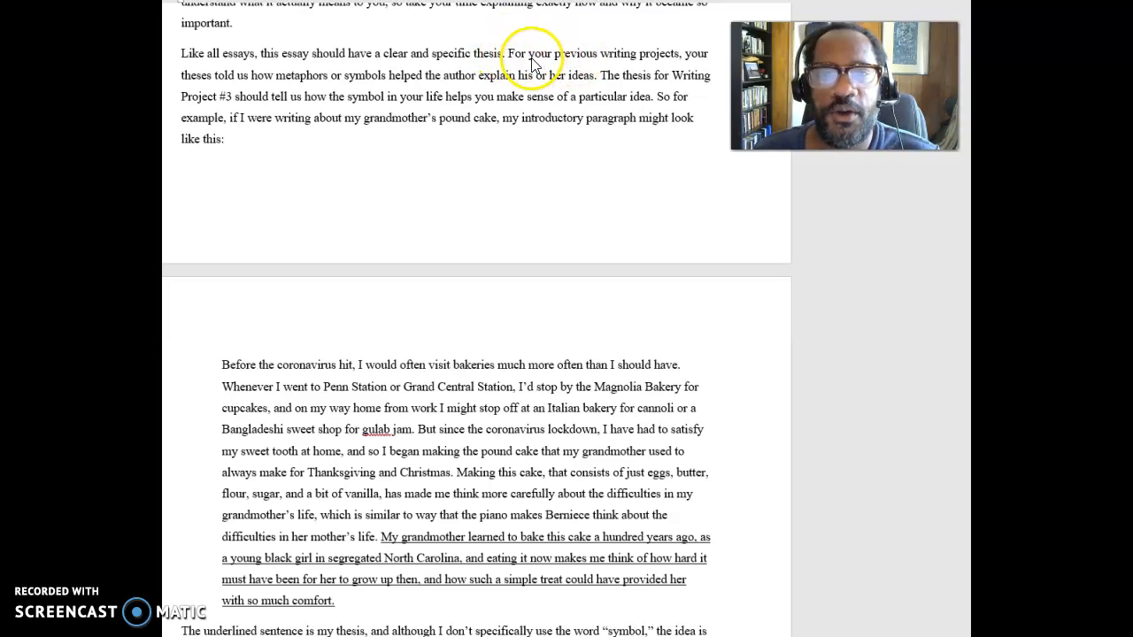
mouse_move(664, 64)
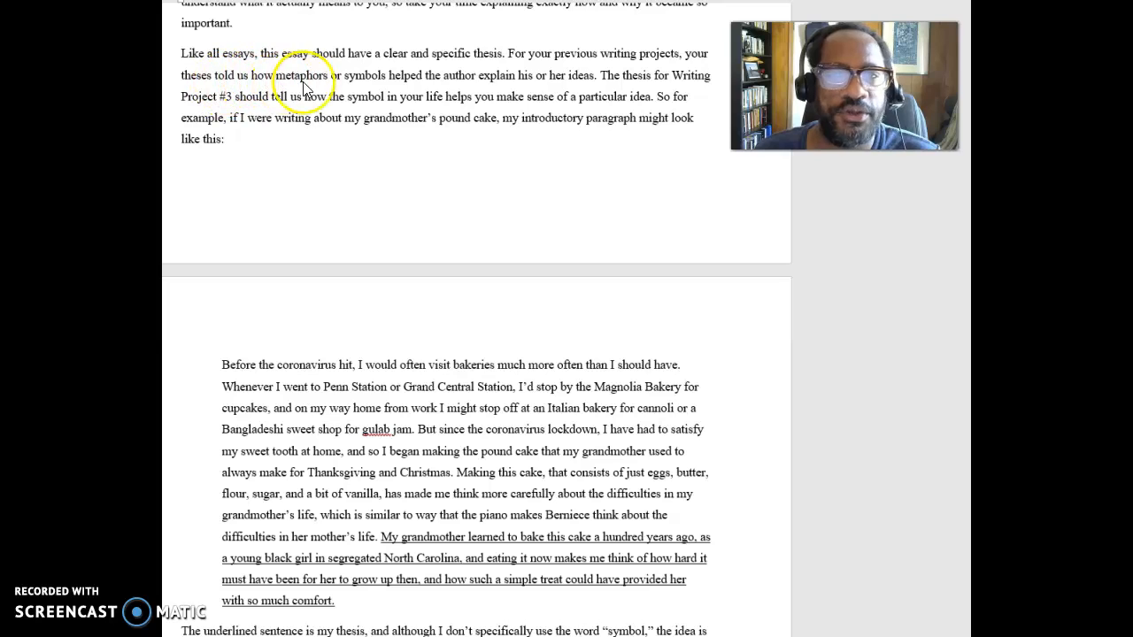
mouse_move(527, 88)
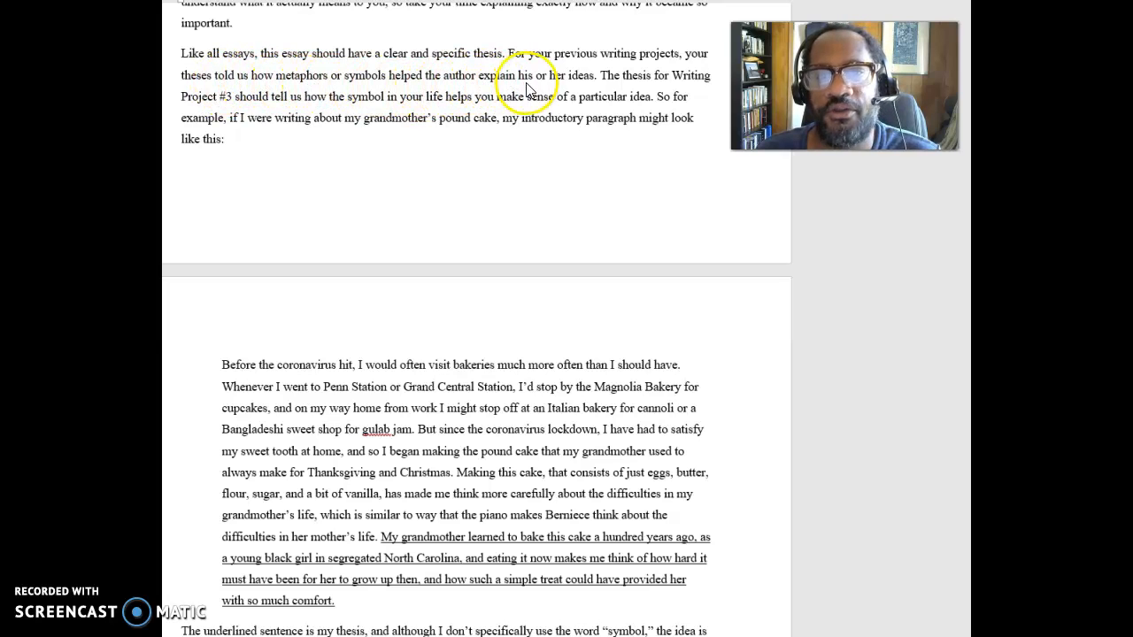
mouse_move(576, 84)
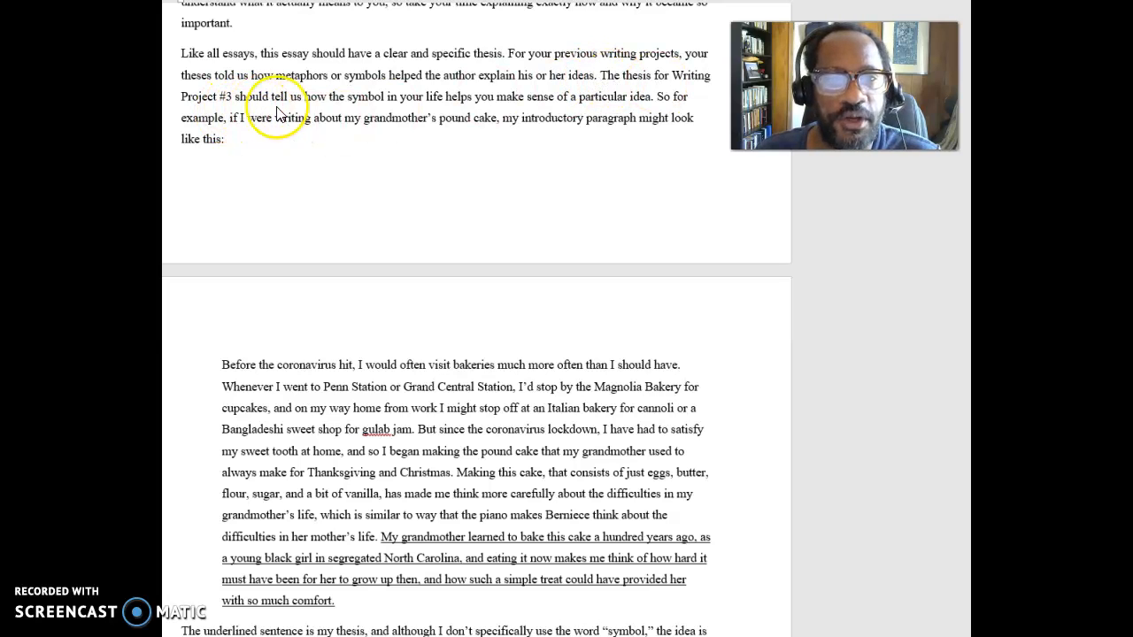
mouse_move(440, 108)
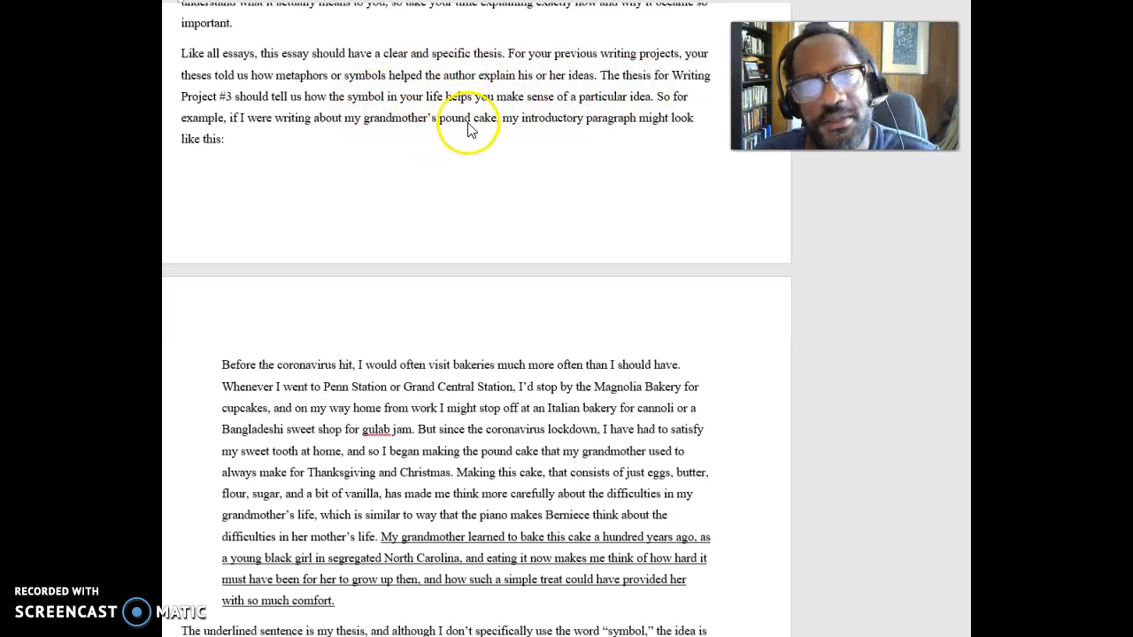
mouse_move(615, 102)
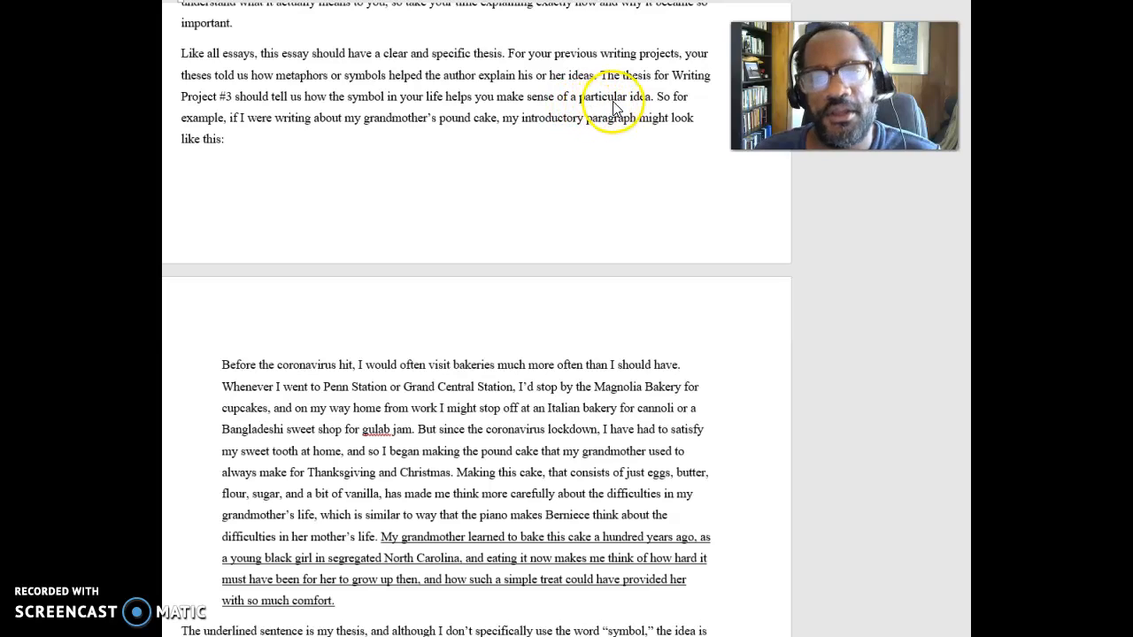
mouse_move(390, 84)
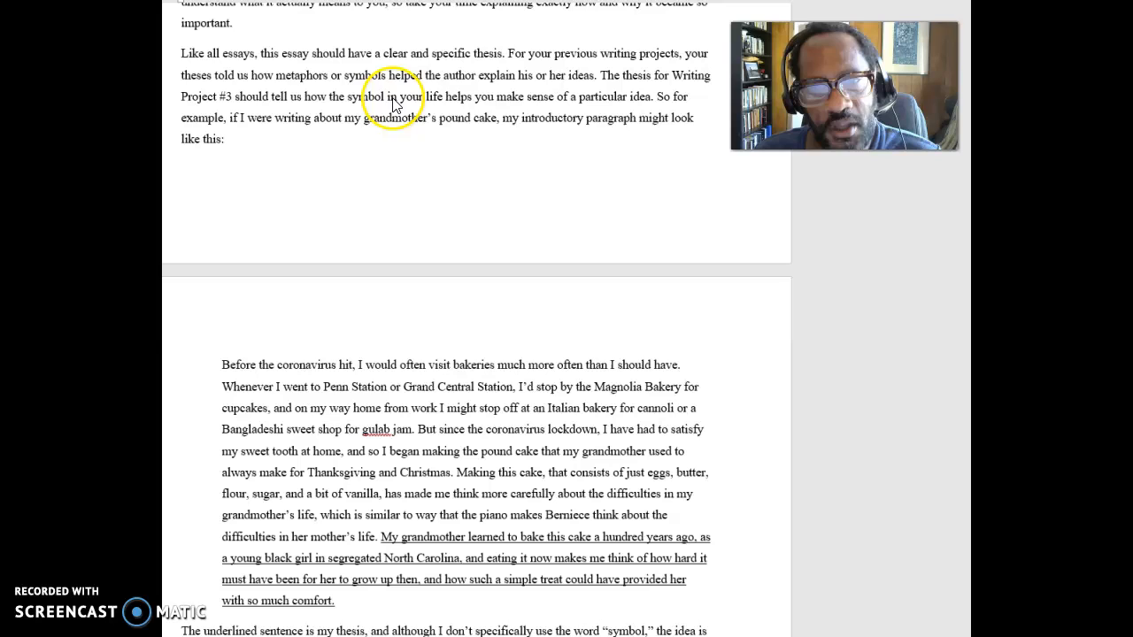
mouse_move(473, 105)
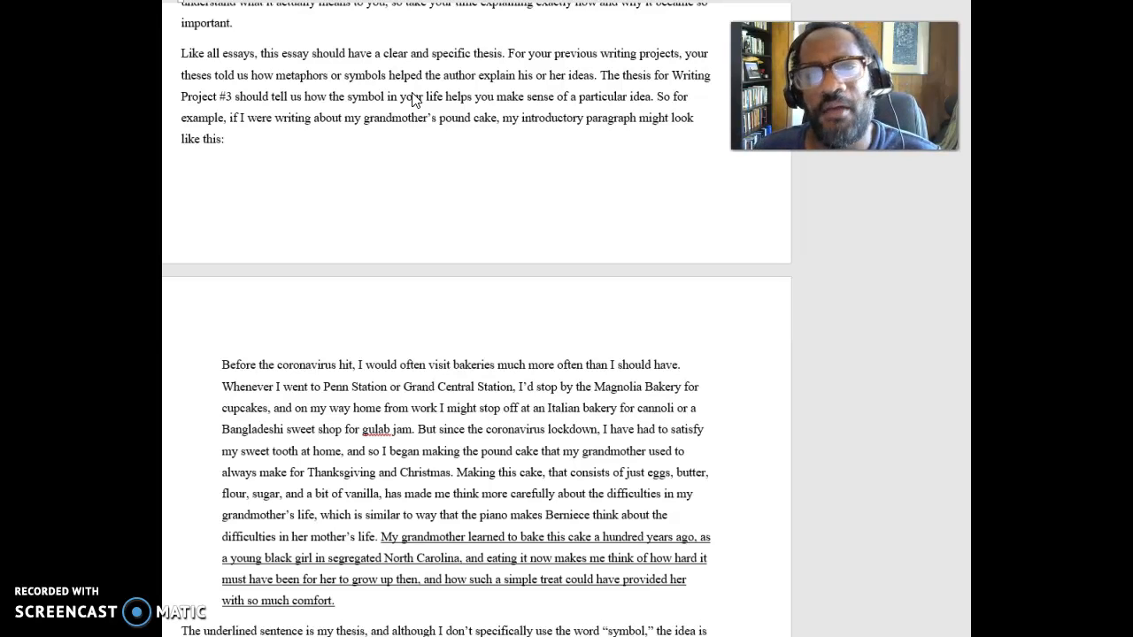
left_click(461, 95)
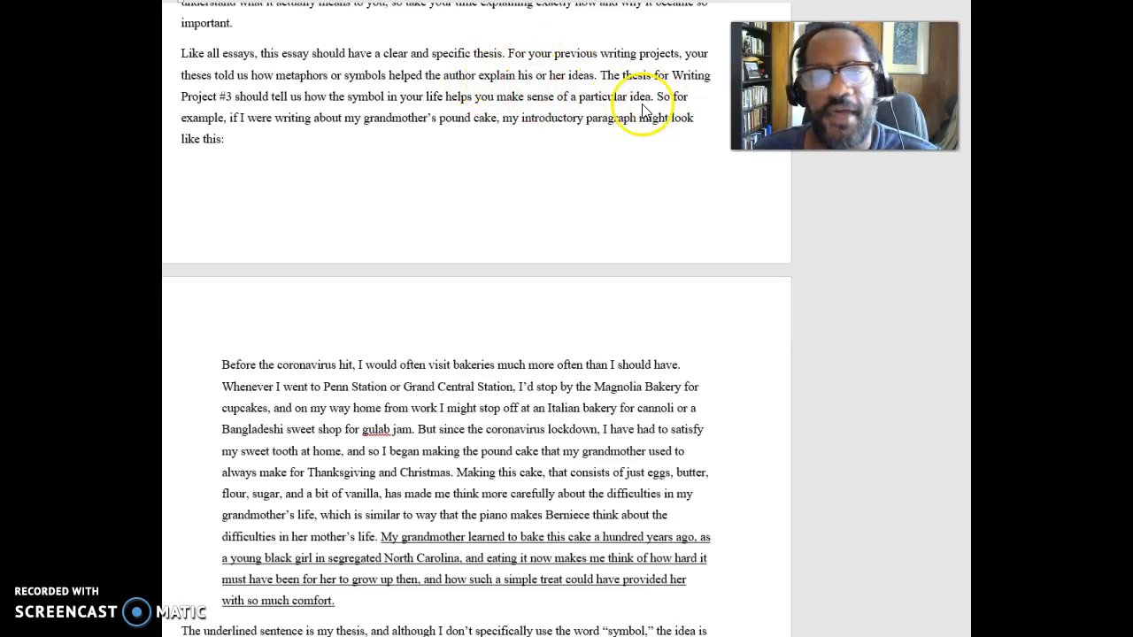
scroll("down", 3)
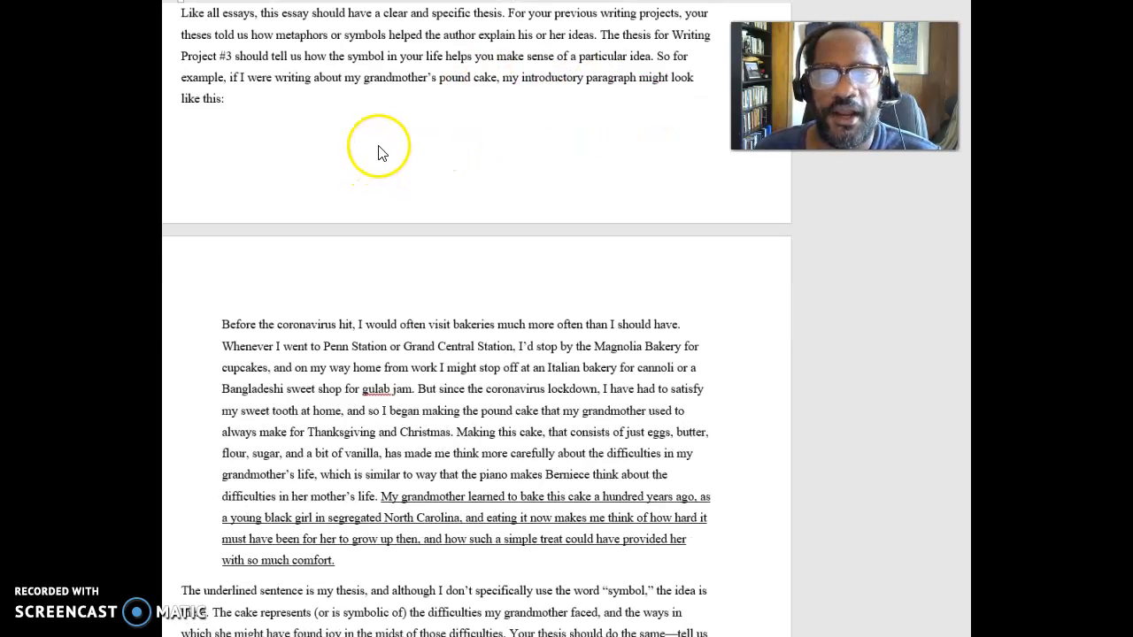
mouse_move(247, 164)
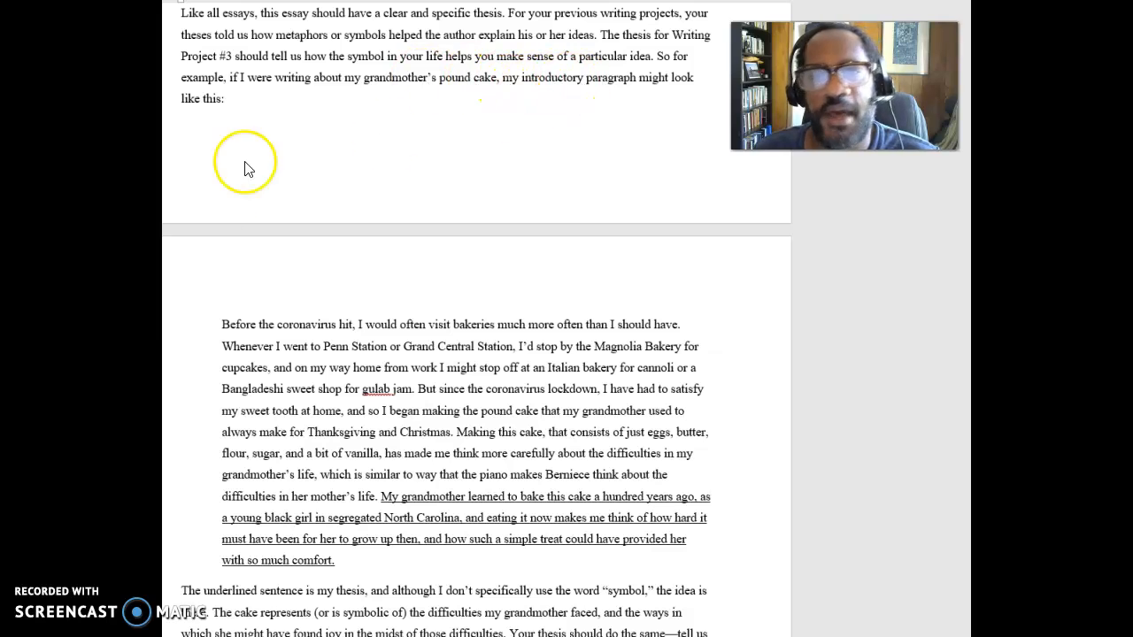
scroll("down", 3)
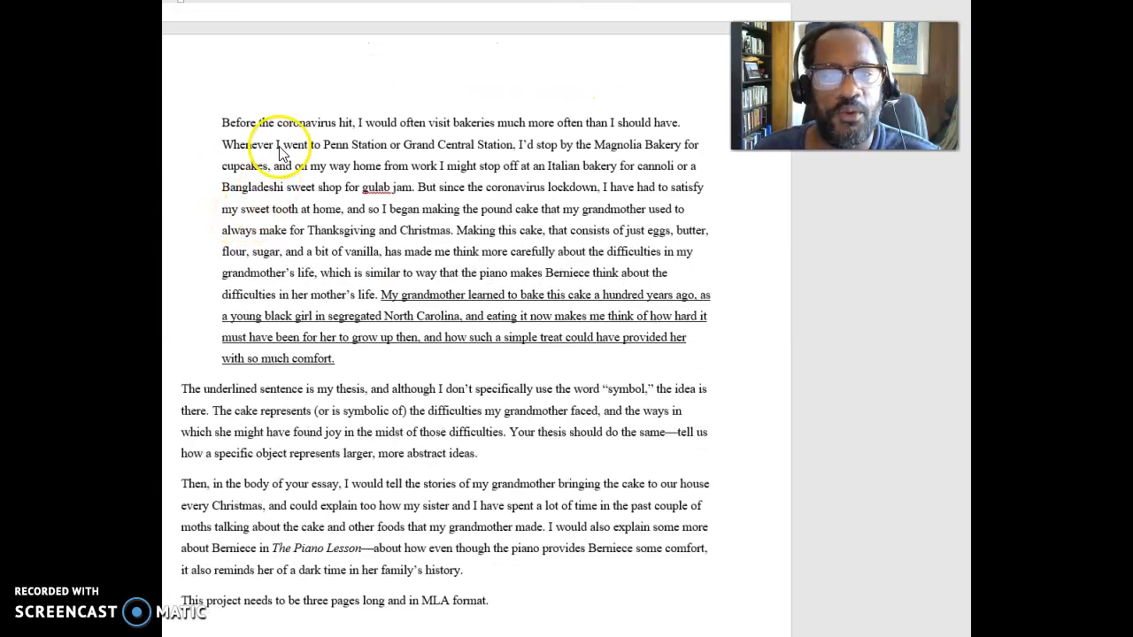
mouse_move(341, 173)
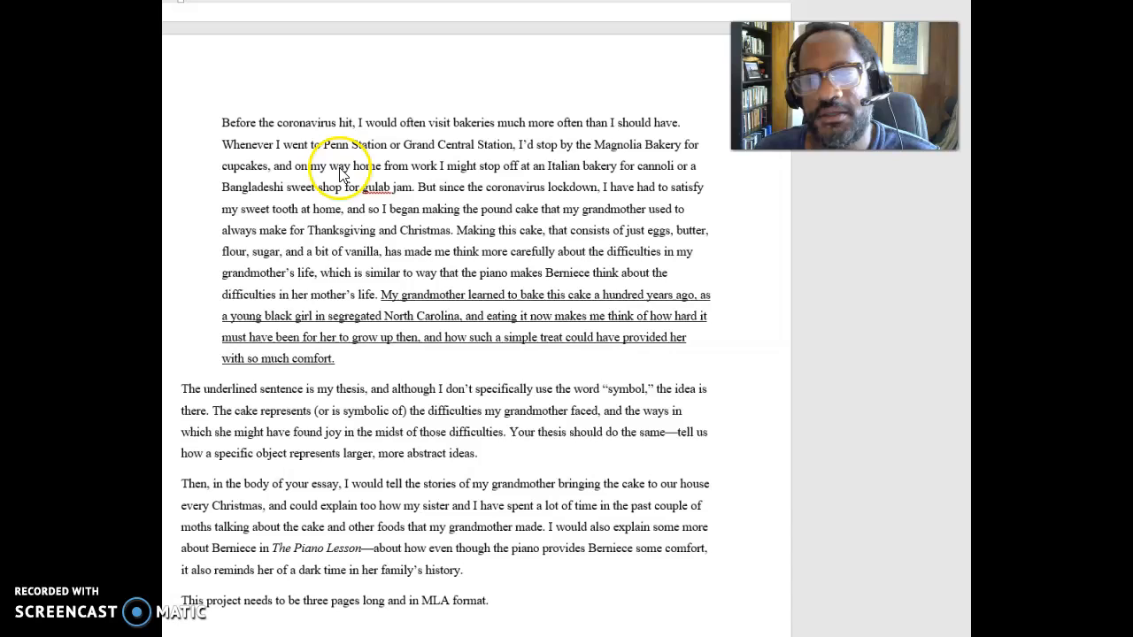
mouse_move(332, 253)
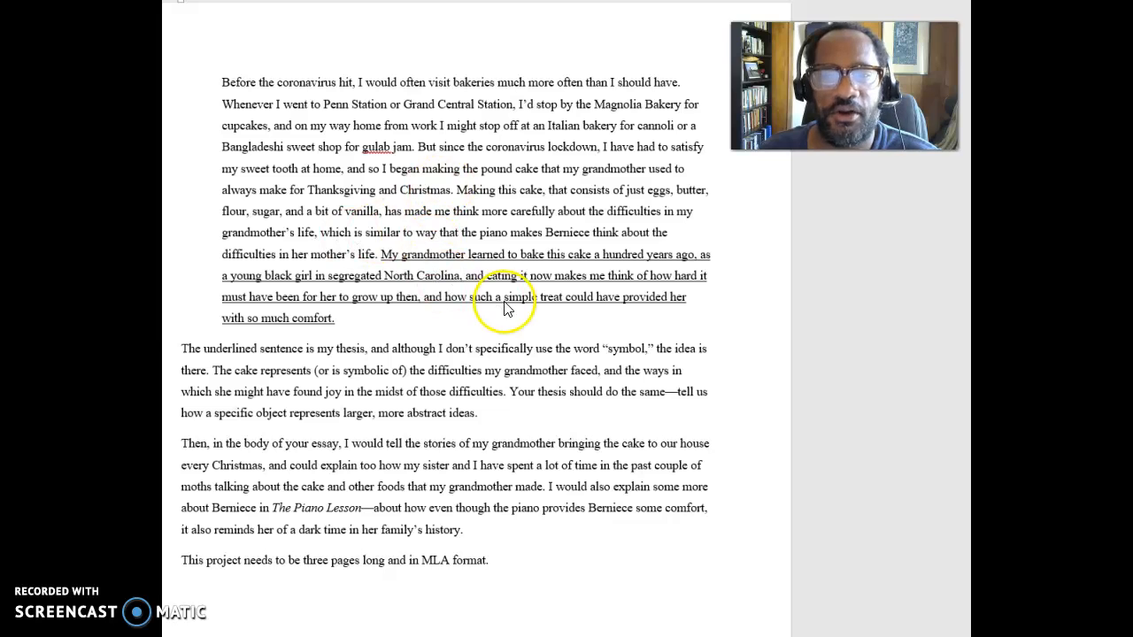
mouse_move(633, 262)
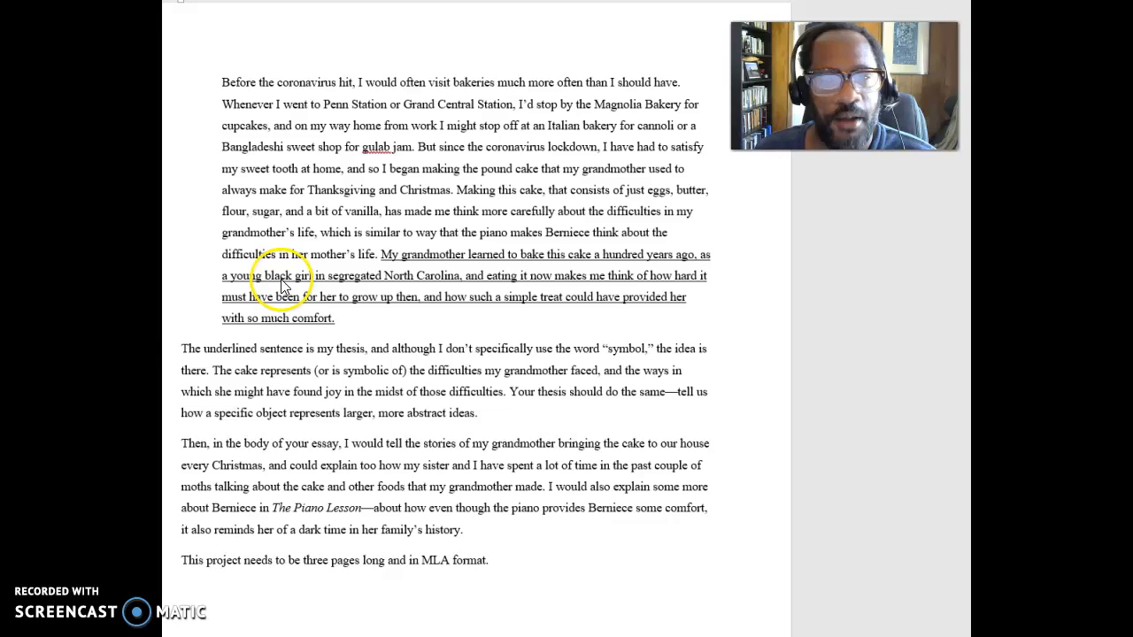
mouse_move(320, 292)
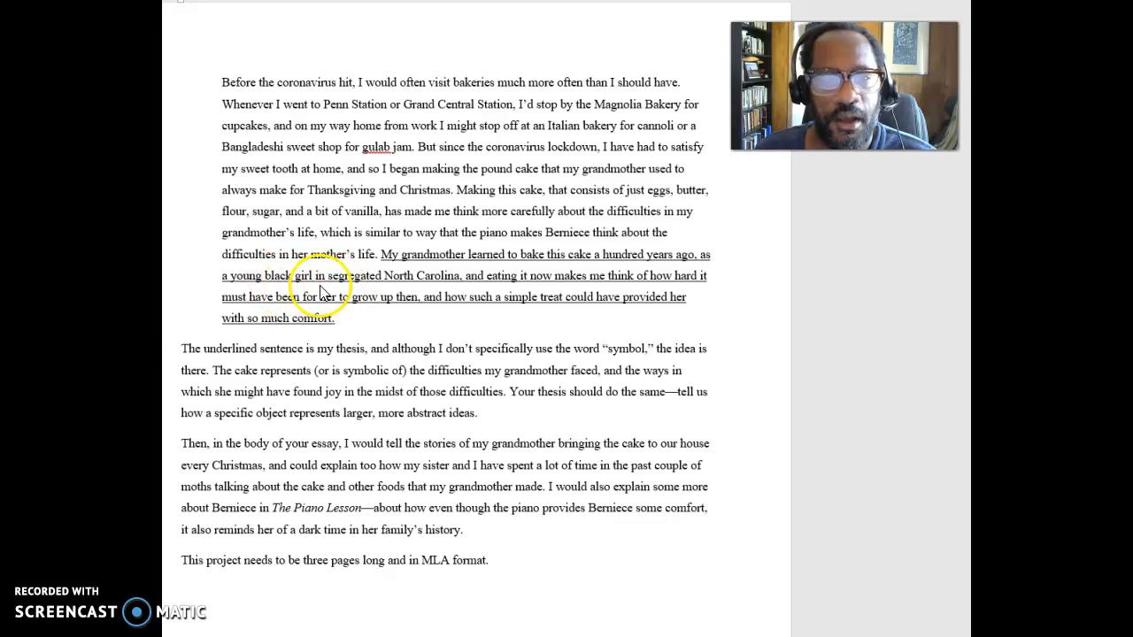
mouse_move(469, 291)
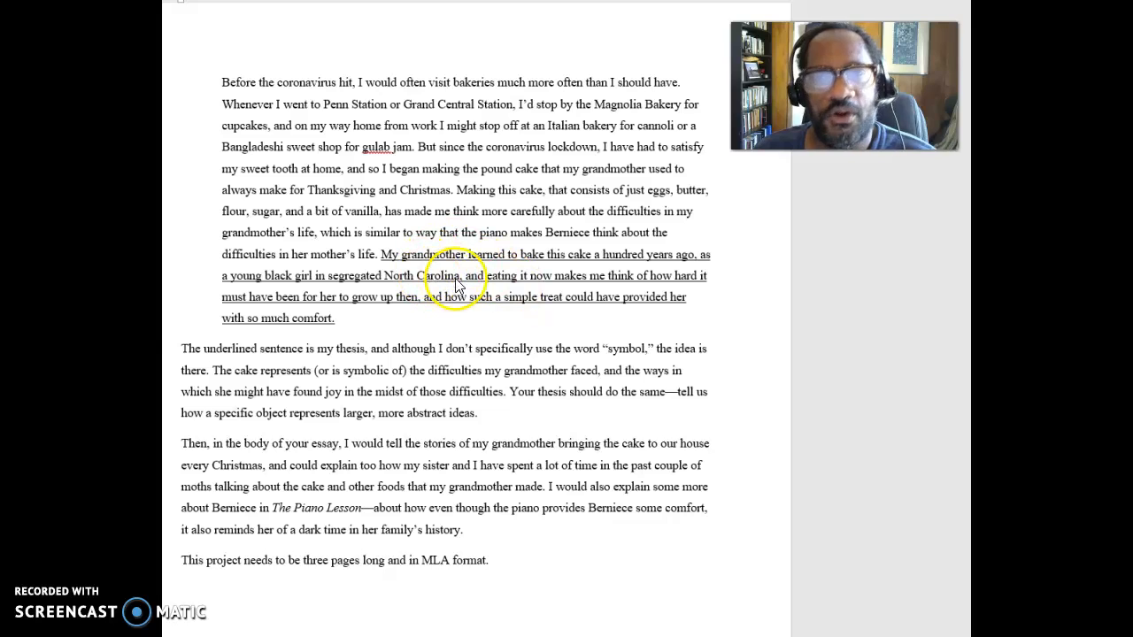
mouse_move(580, 299)
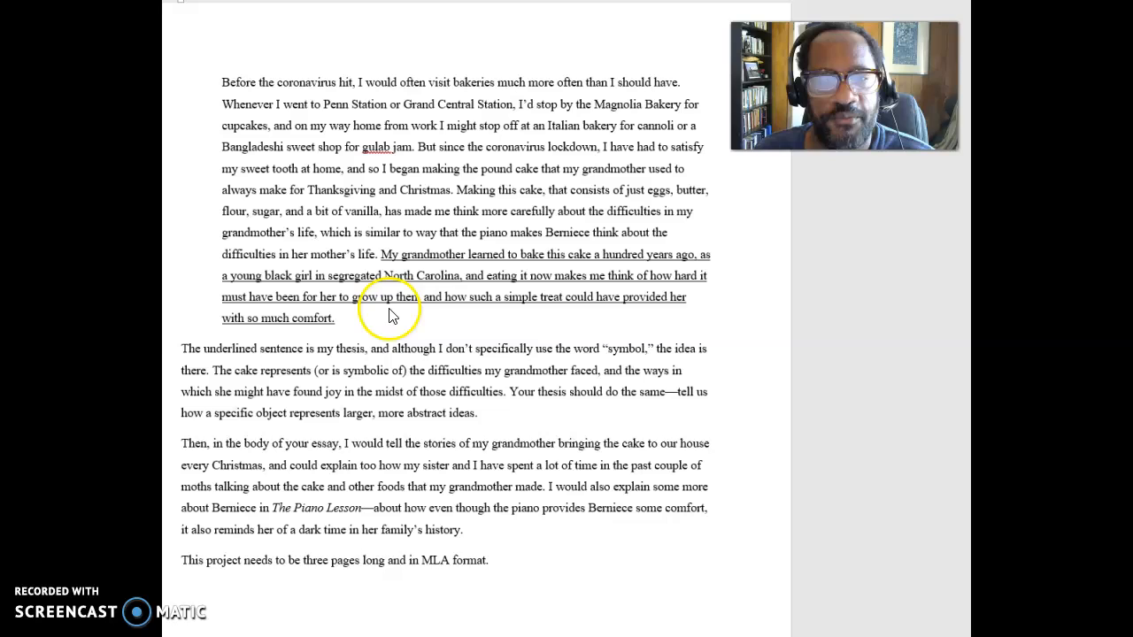
mouse_move(513, 314)
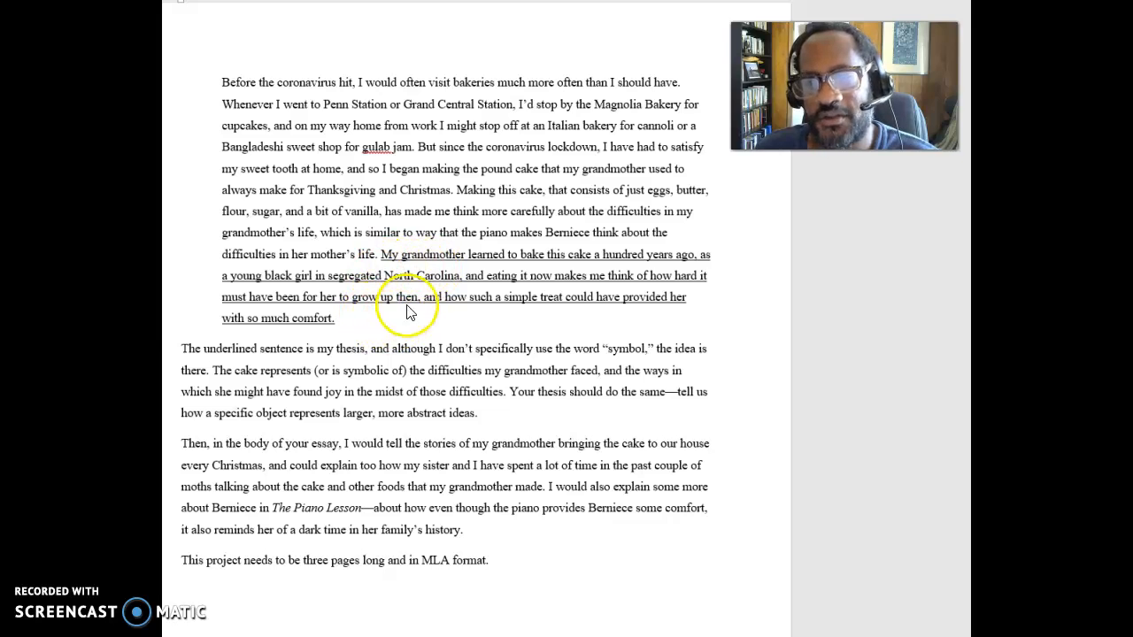
mouse_move(491, 265)
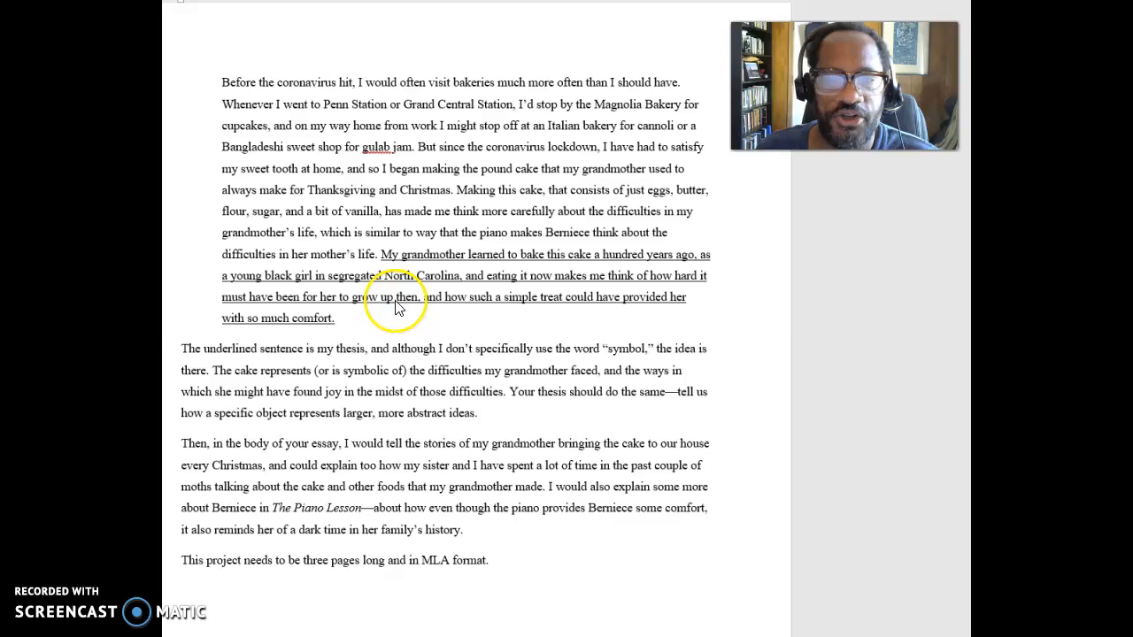
- Scroll past the example paragraph to the body-paragraph plan and MLA requirement
scroll("down", 3)
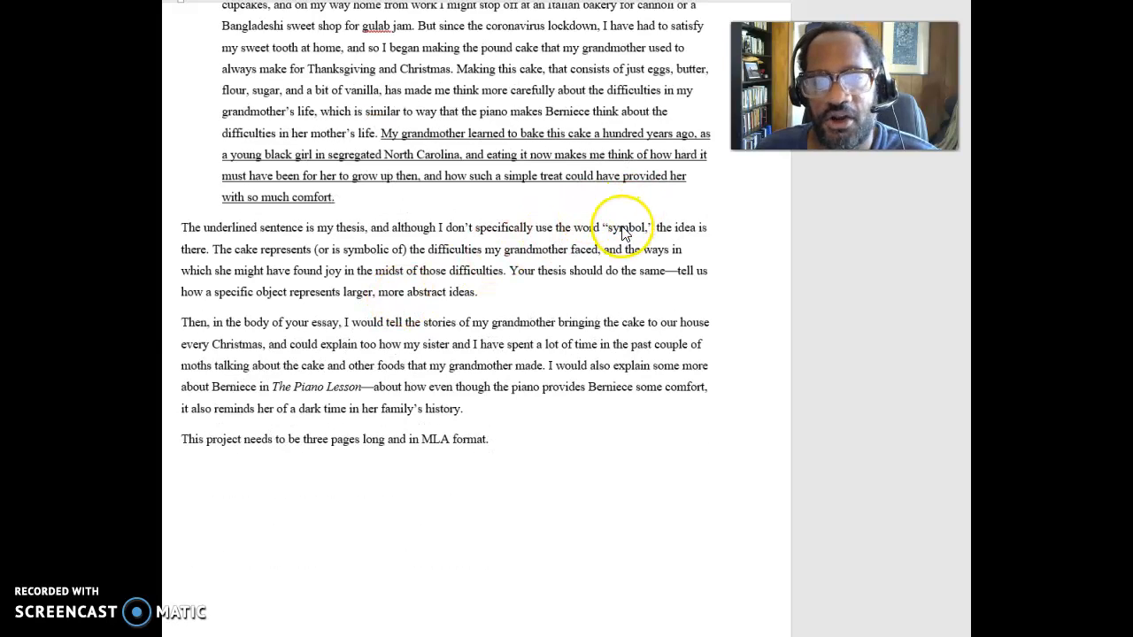
mouse_move(595, 230)
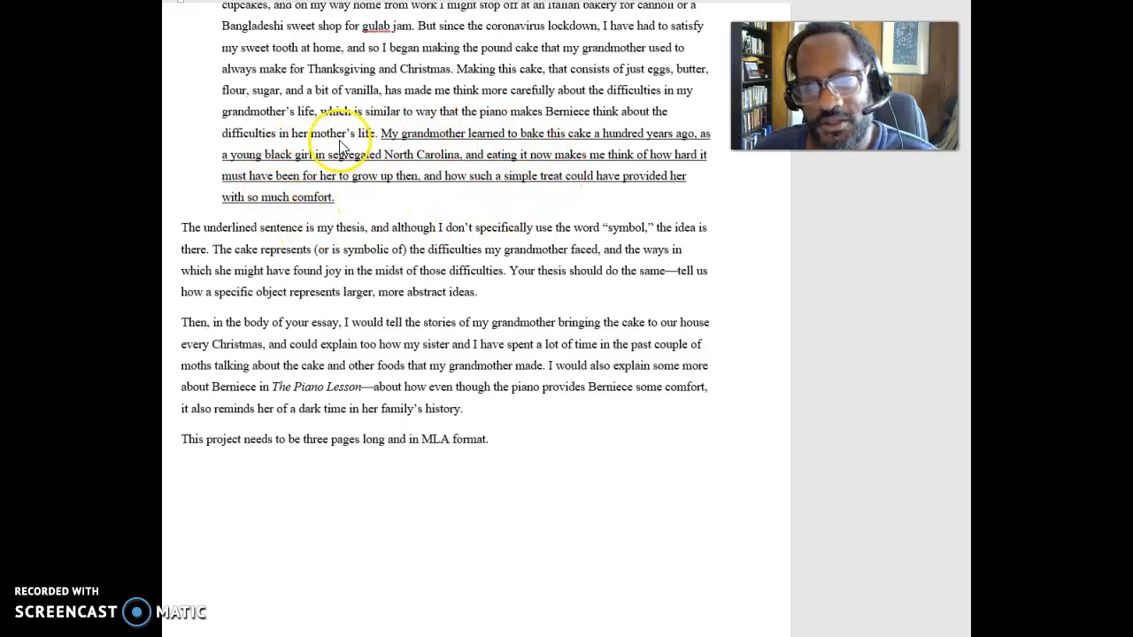
mouse_move(327, 200)
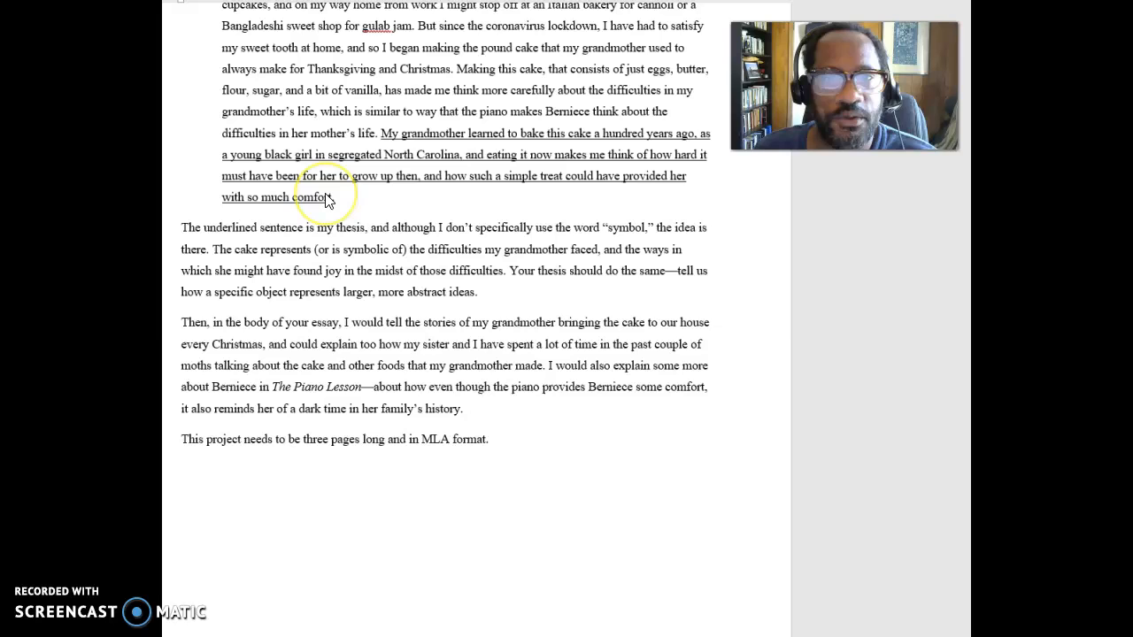
mouse_move(394, 162)
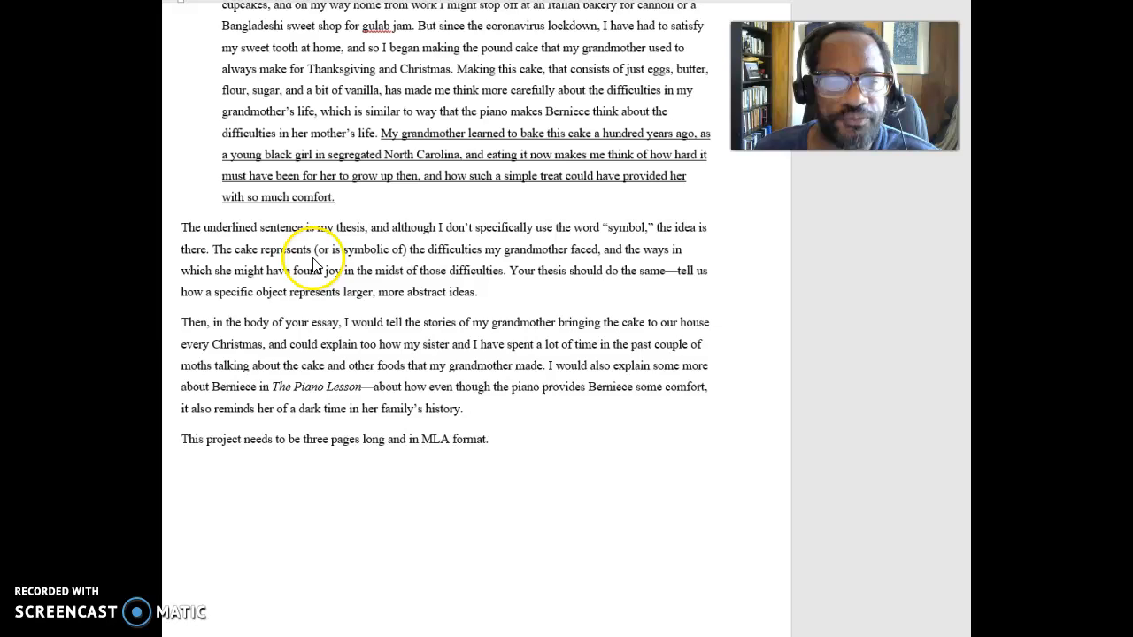
scroll("down", 3)
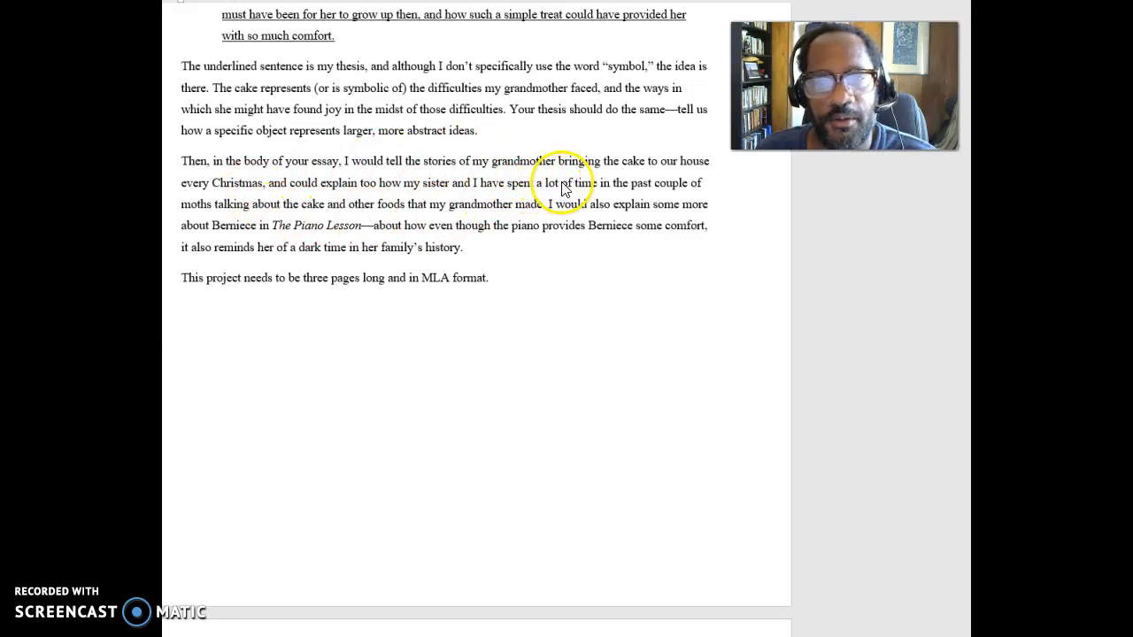
mouse_move(606, 217)
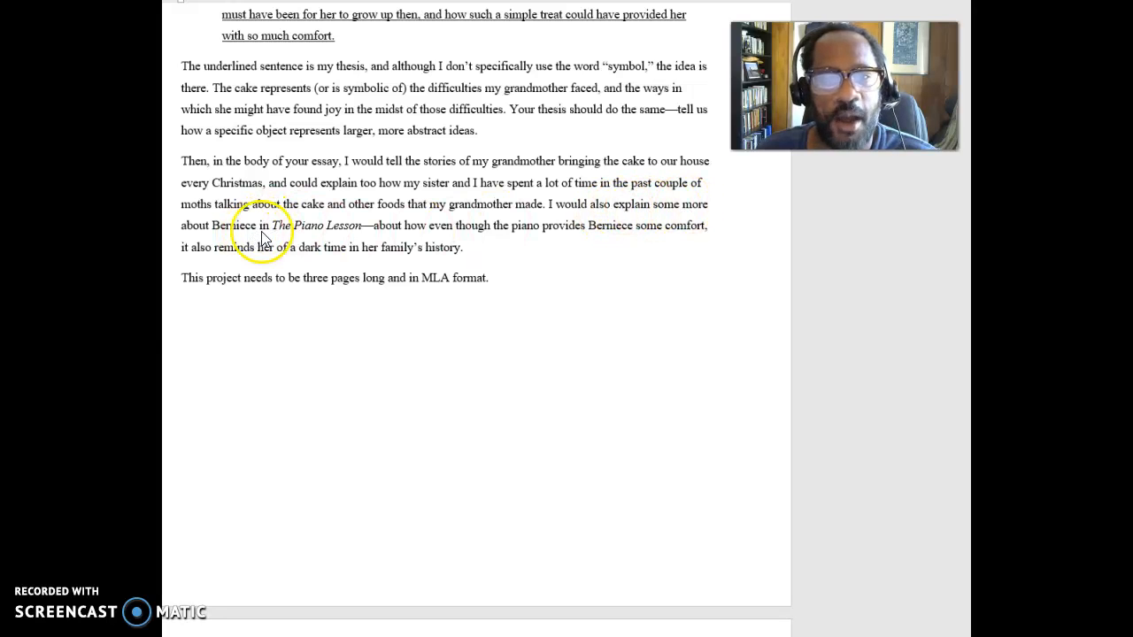
mouse_move(345, 244)
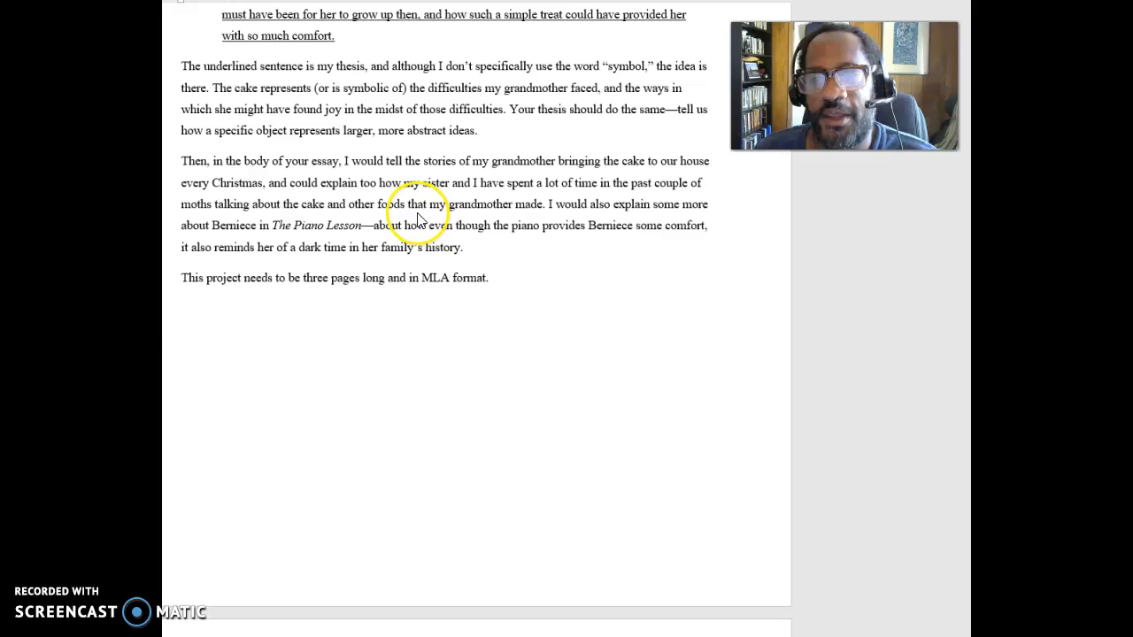
mouse_move(572, 240)
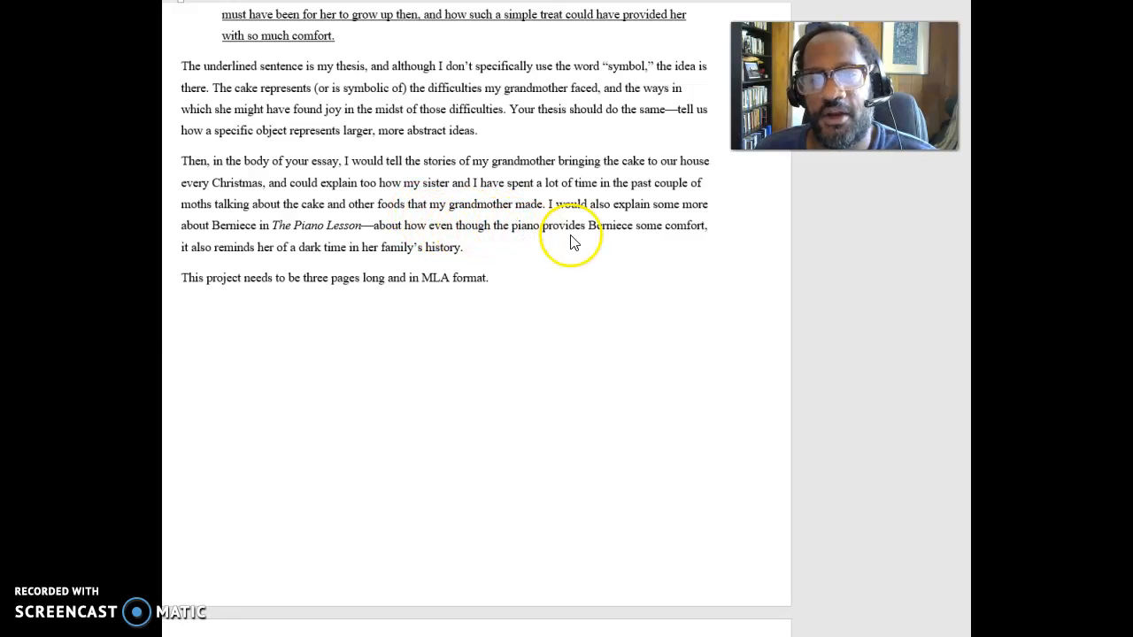
mouse_move(283, 265)
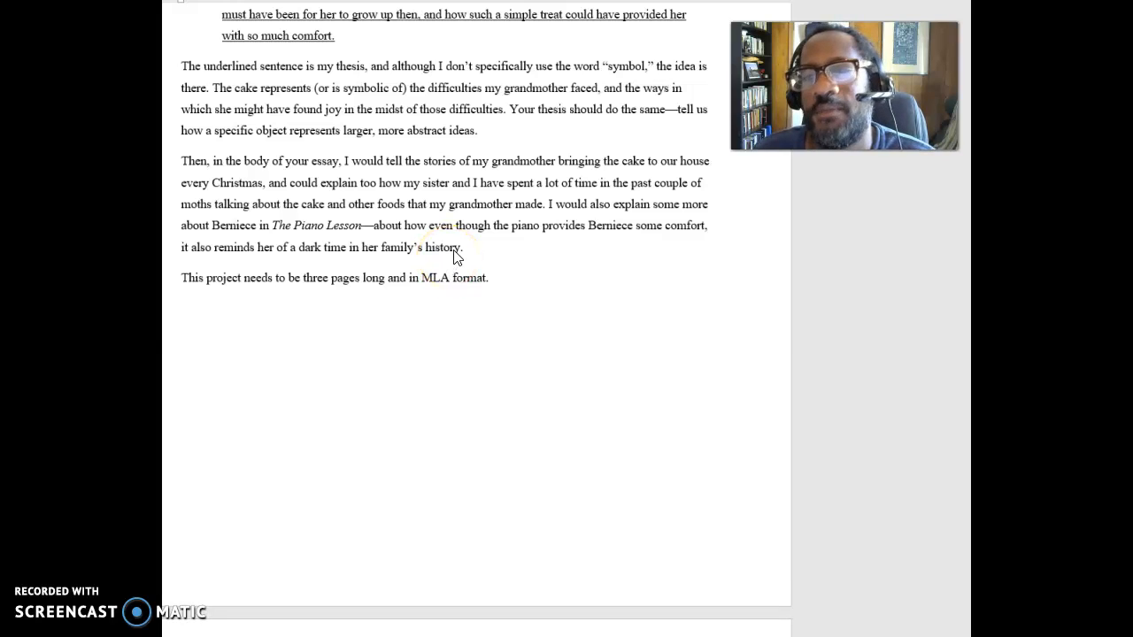
- Scroll onto the rubric page showing thesis, body, MLA and writing-quality criteria
left_click(442, 239)
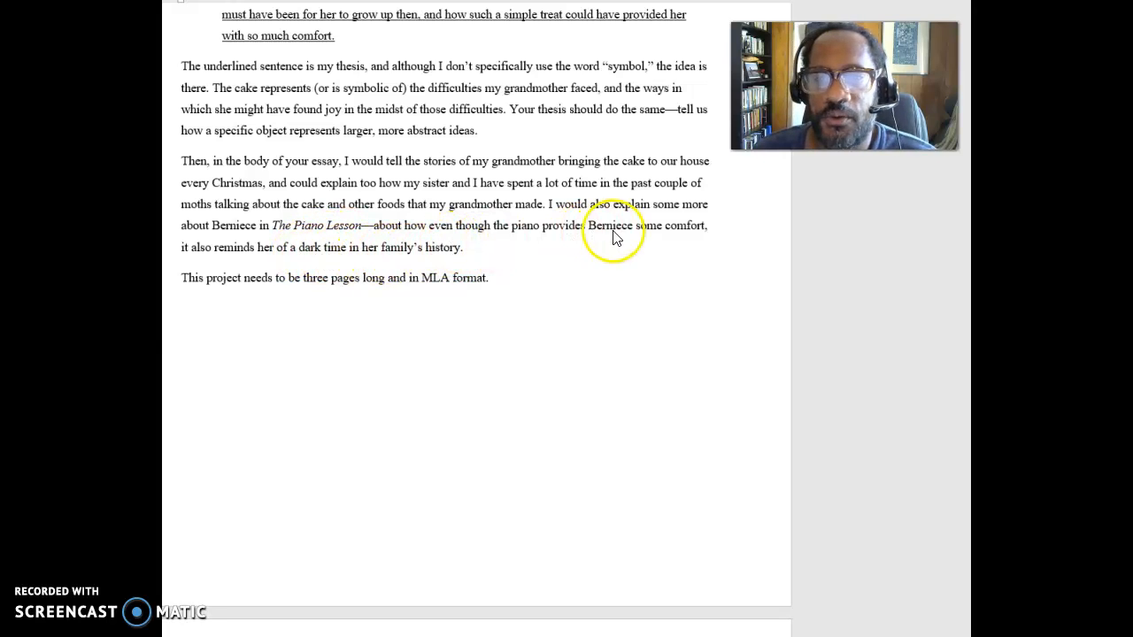
mouse_move(385, 234)
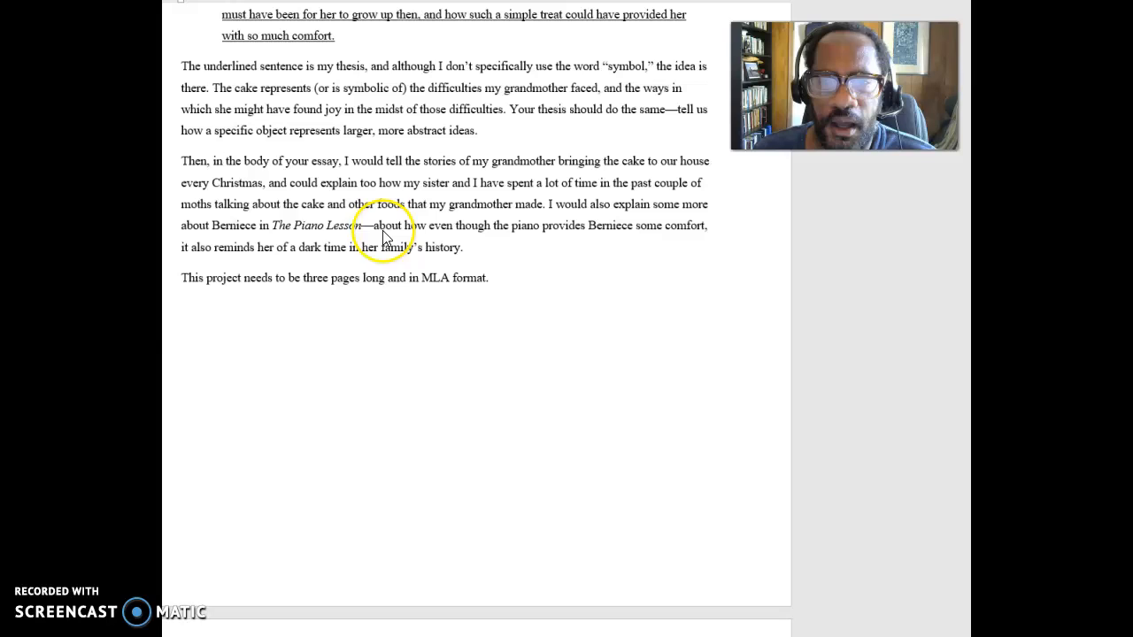
mouse_move(318, 234)
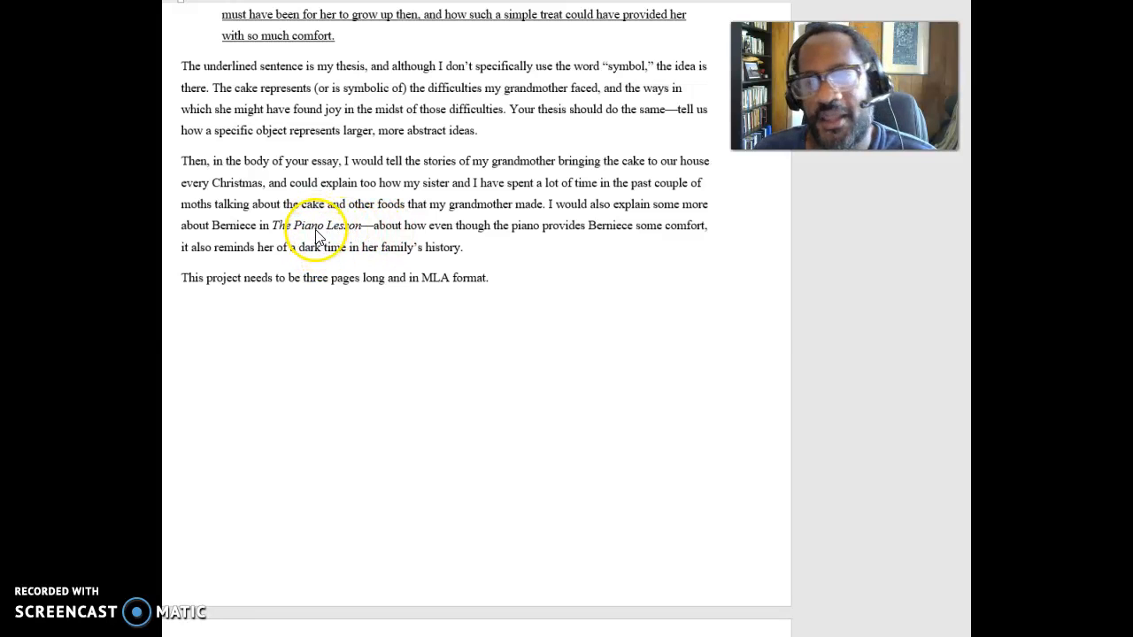
scroll("down", 3)
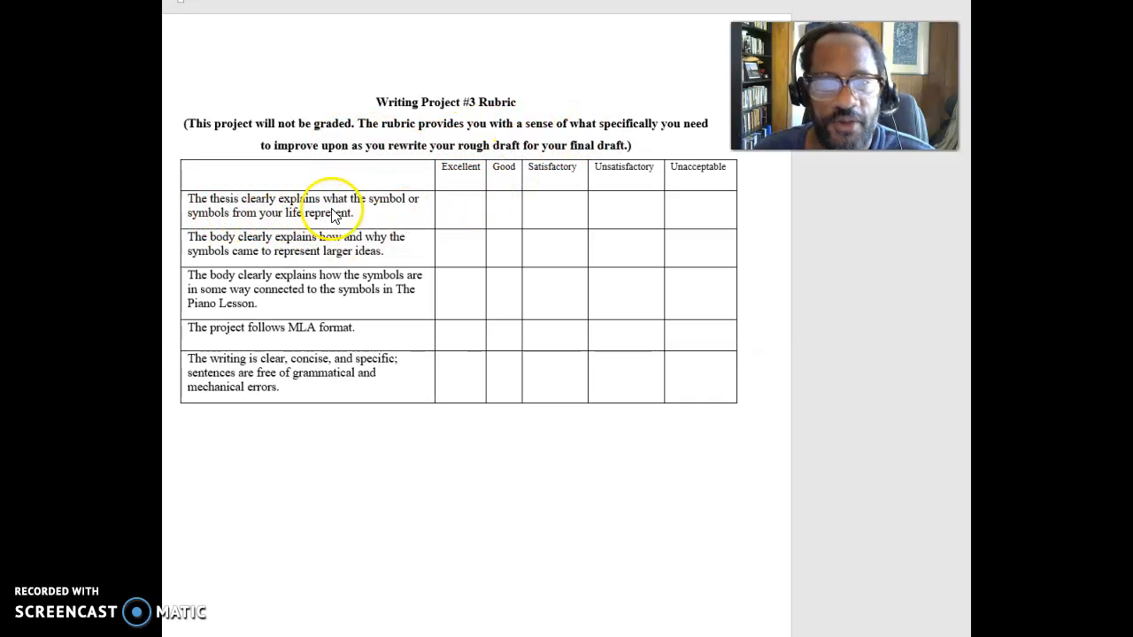
mouse_move(288, 226)
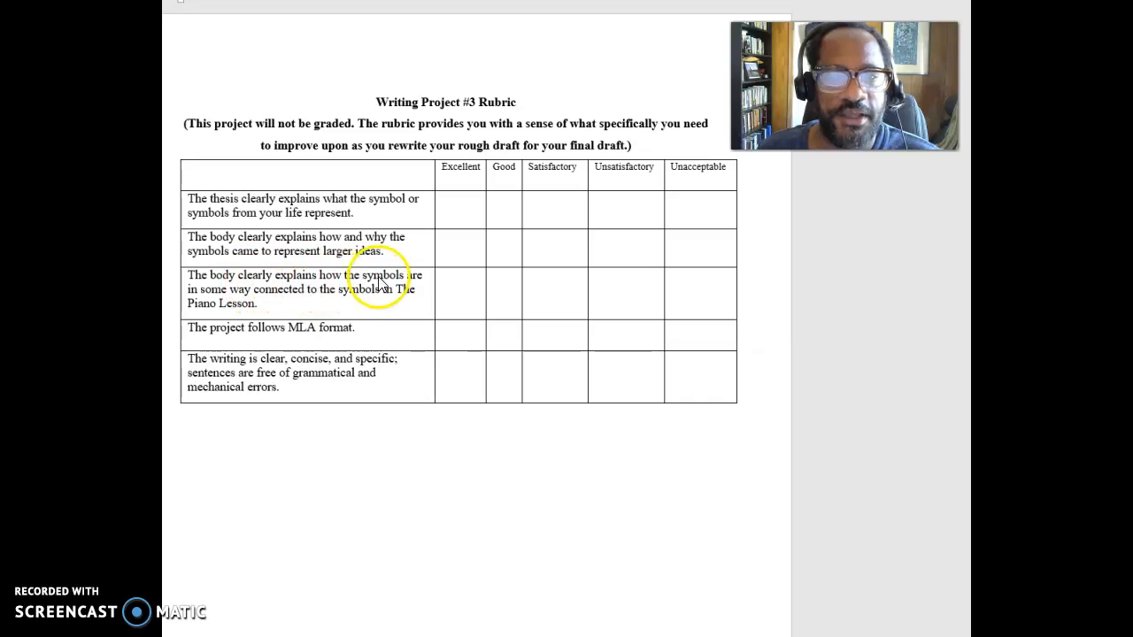
mouse_move(278, 306)
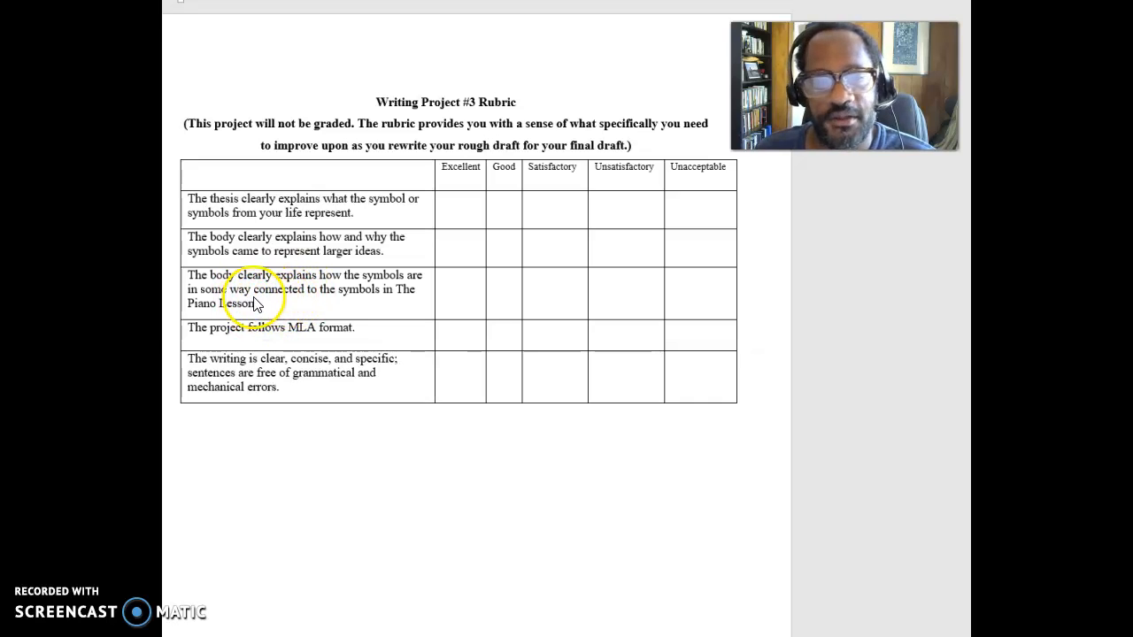
mouse_move(245, 372)
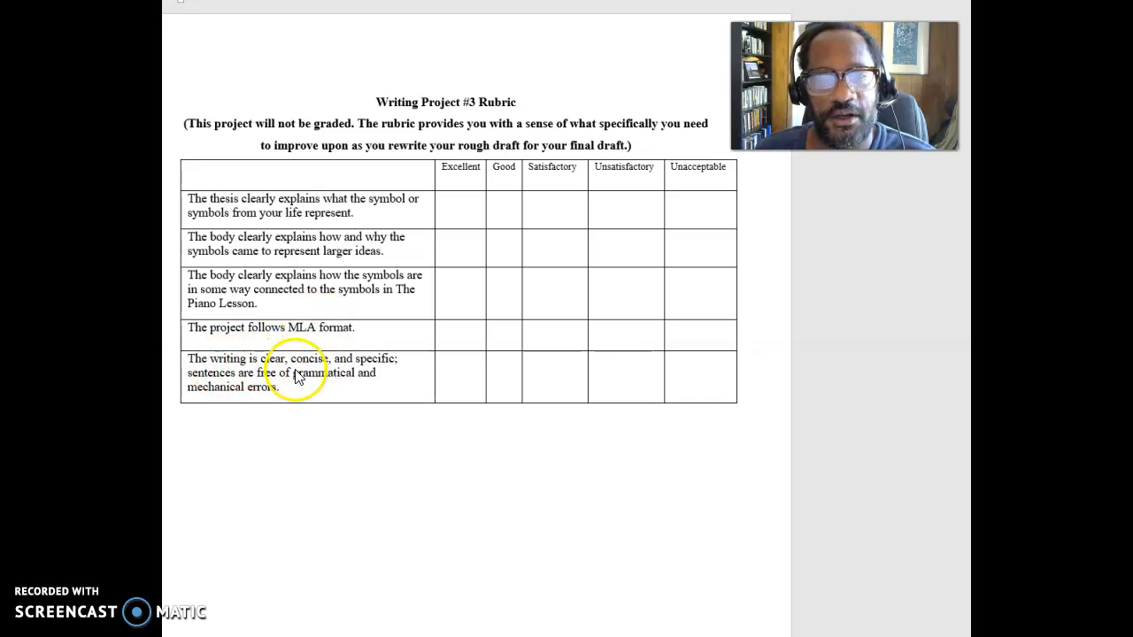
mouse_move(328, 387)
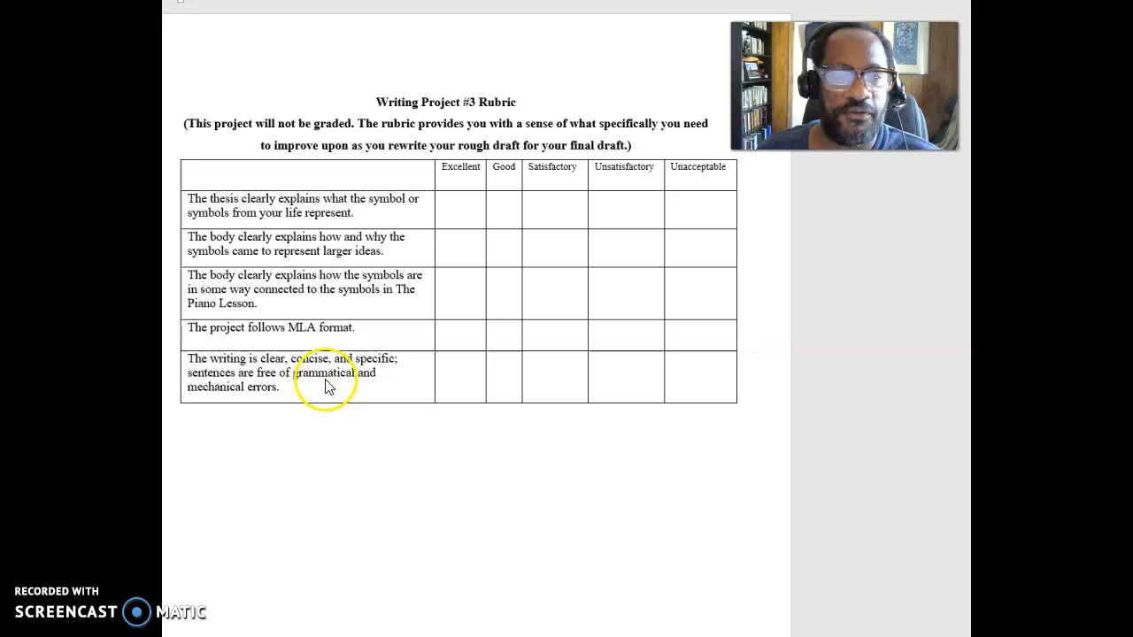
mouse_move(266, 250)
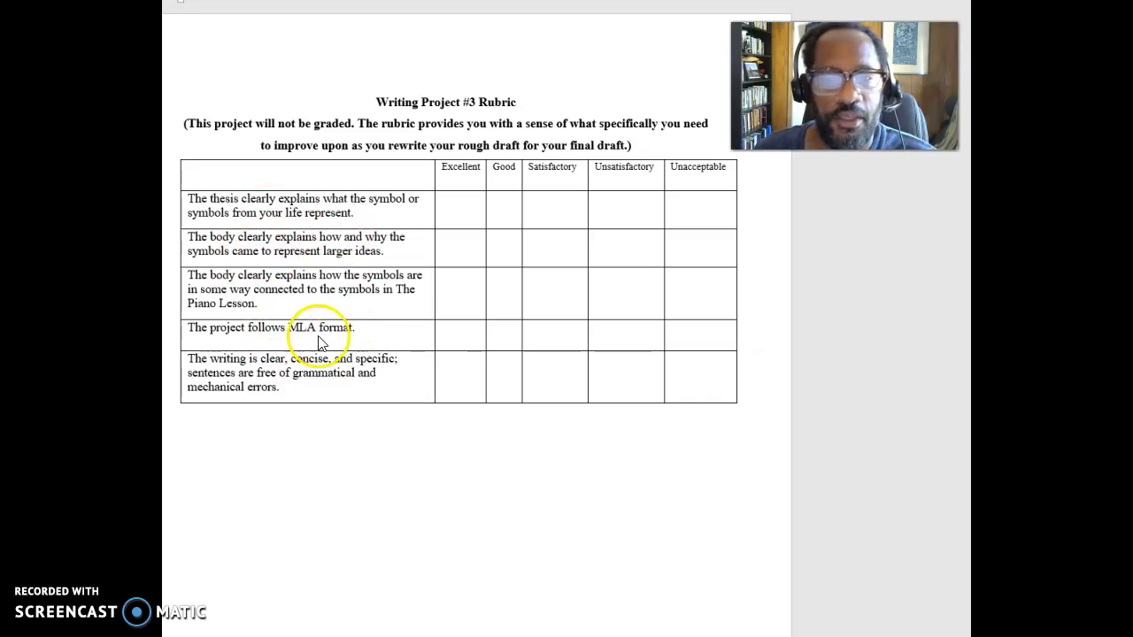
mouse_move(353, 223)
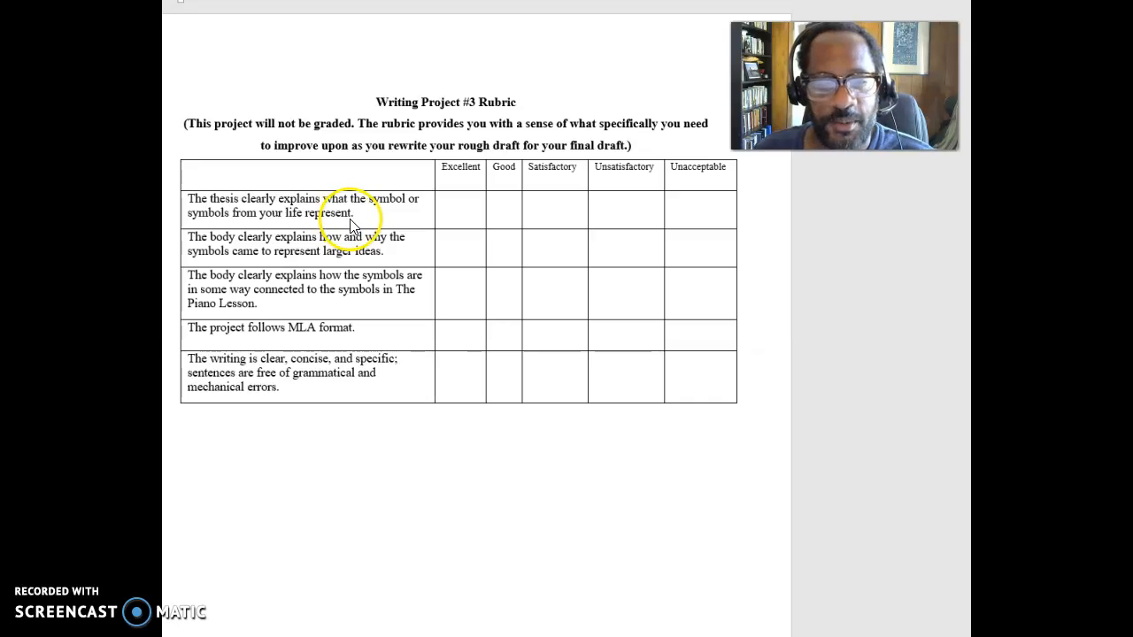